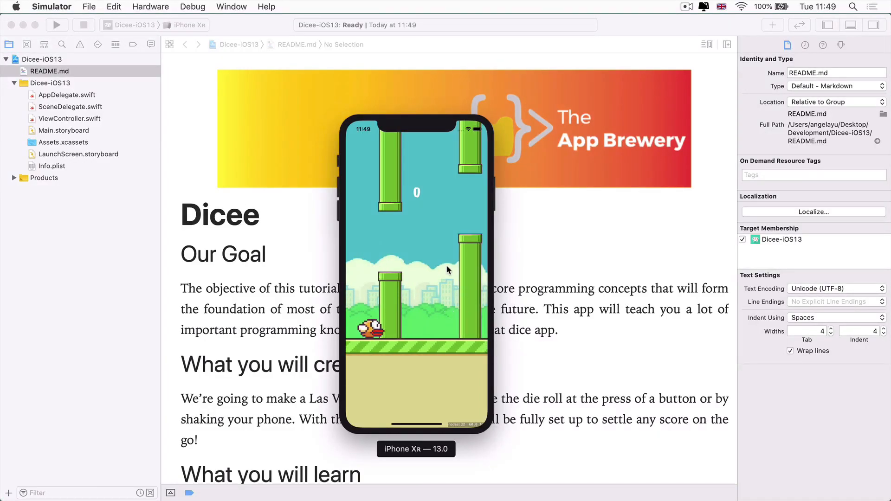
pyautogui.moveTo(576, 272)
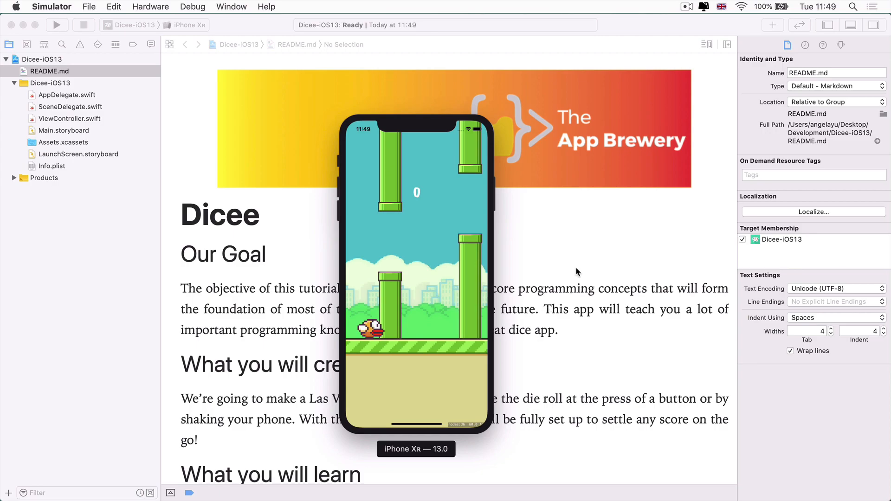
# Show Main.storyboard's blank view controller canvas in the editor.
pyautogui.click(64, 130)
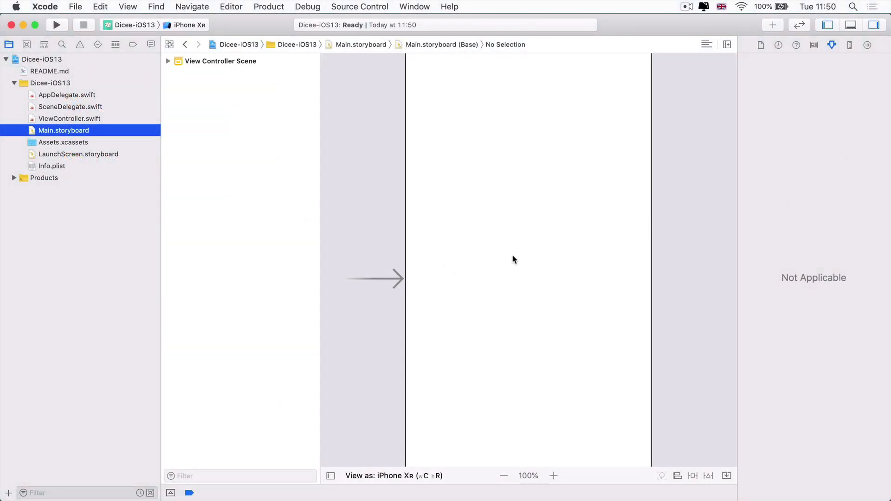
# Zoom the canvas out so the whole iPhone-sized View Controller scene is visible.
pyautogui.click(503, 476)
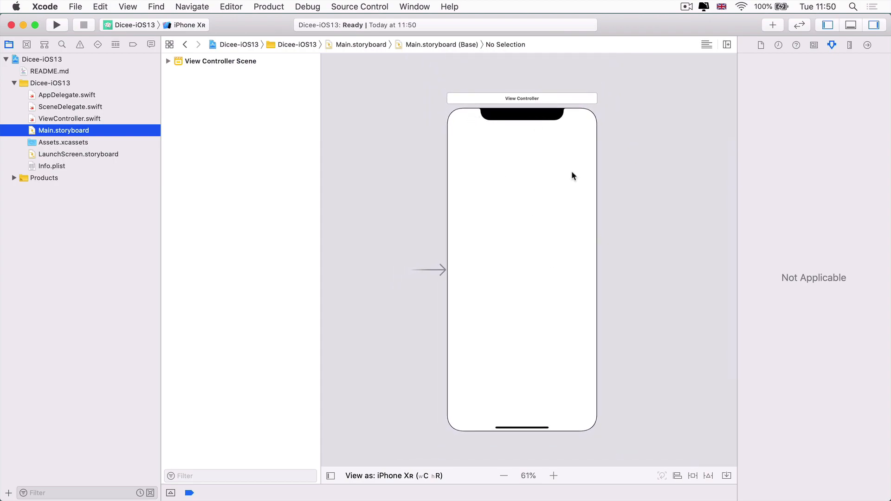
pyautogui.moveTo(473, 120)
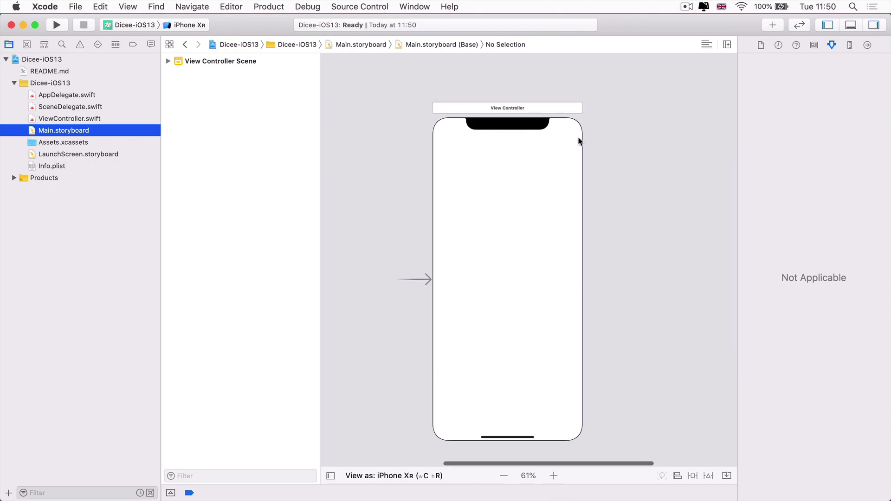
pyautogui.moveTo(434, 126)
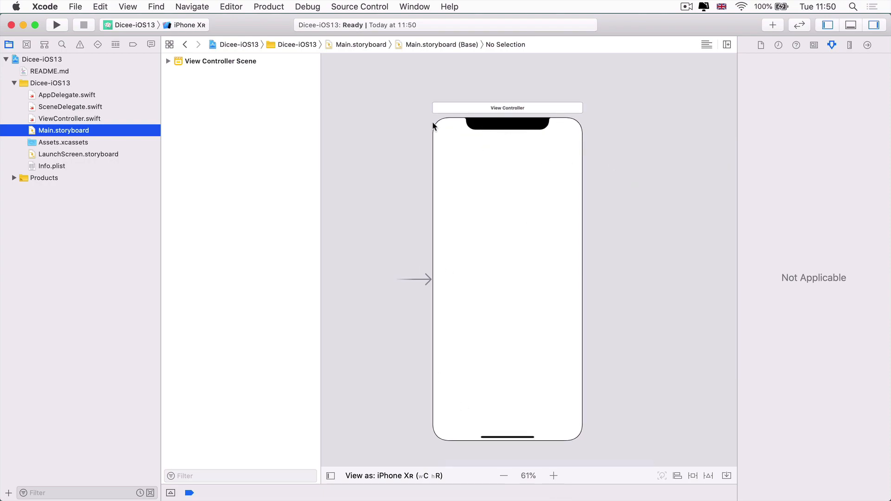
pyautogui.moveTo(579, 427)
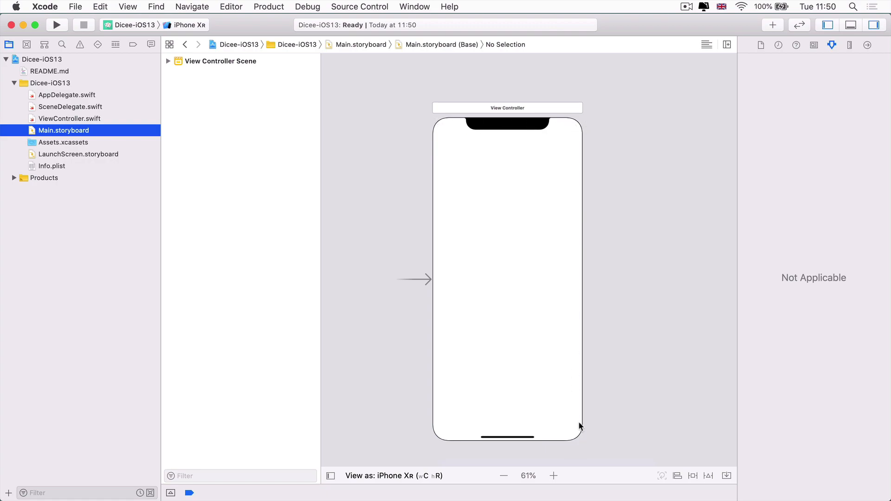
pyautogui.moveTo(587, 113)
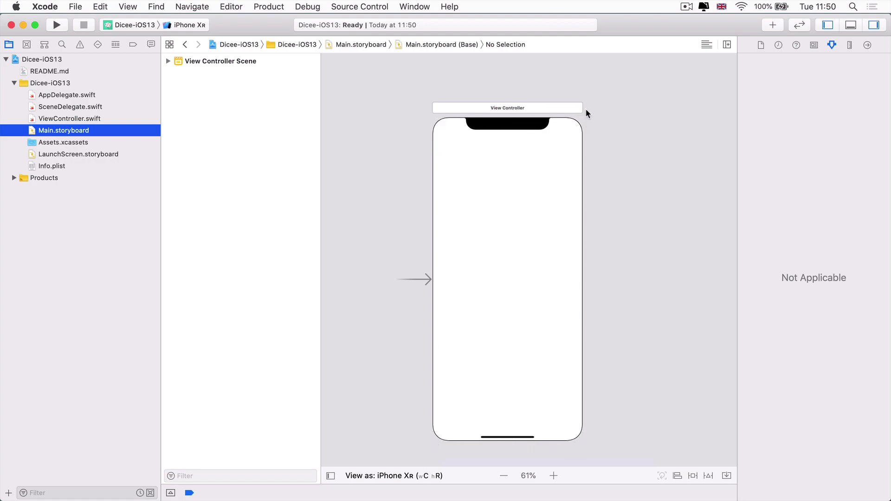
pyautogui.moveTo(424, 420)
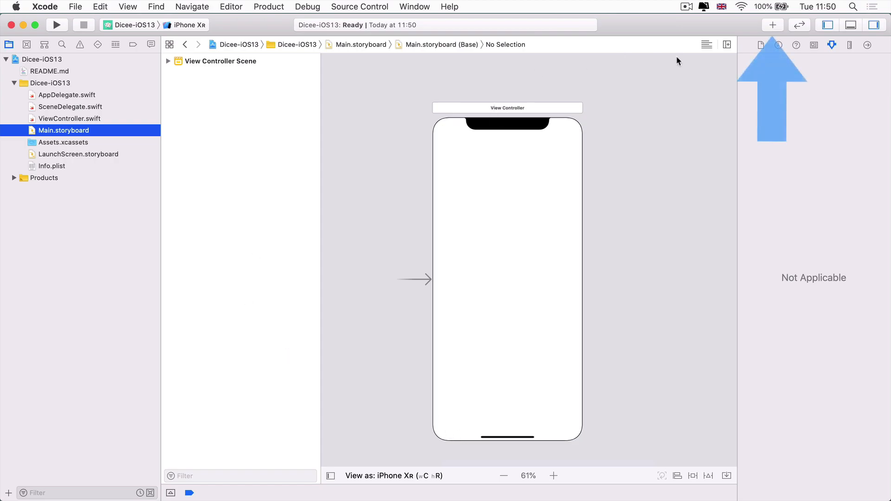
# Add an Image View from the object library and stretch it to fill the whole screen.
pyautogui.click(774, 25)
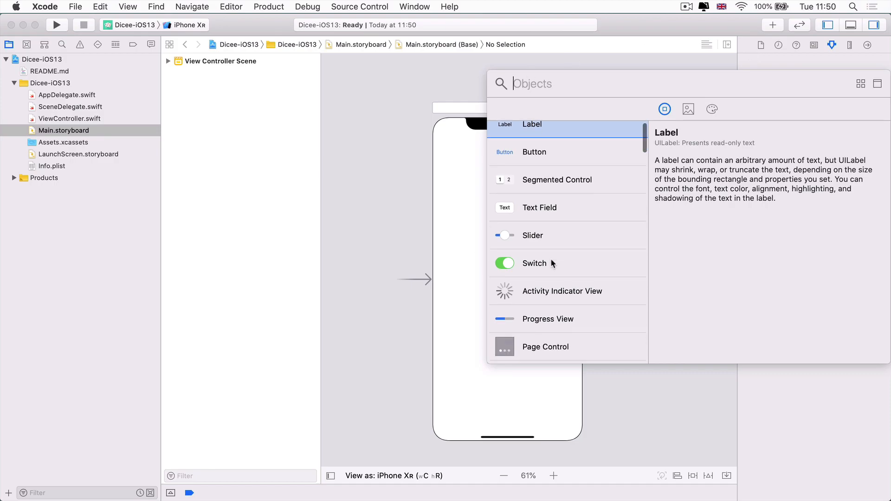
pyautogui.scroll(-3)
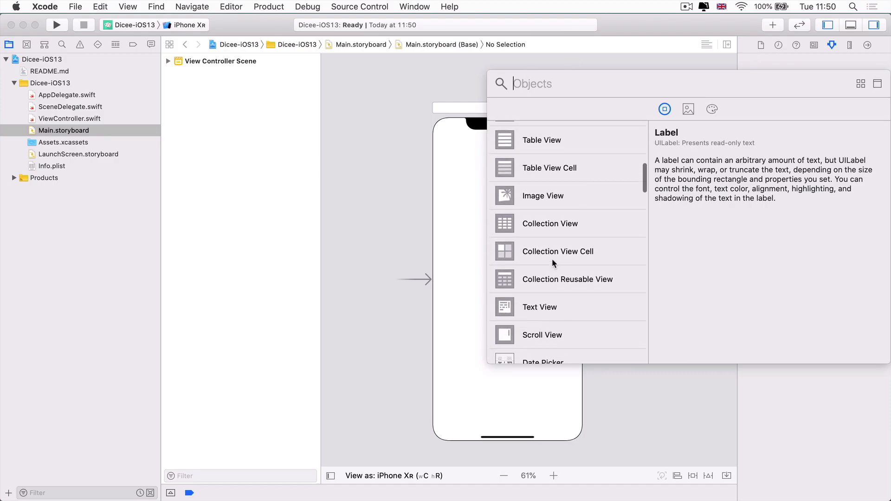
pyautogui.scroll(3)
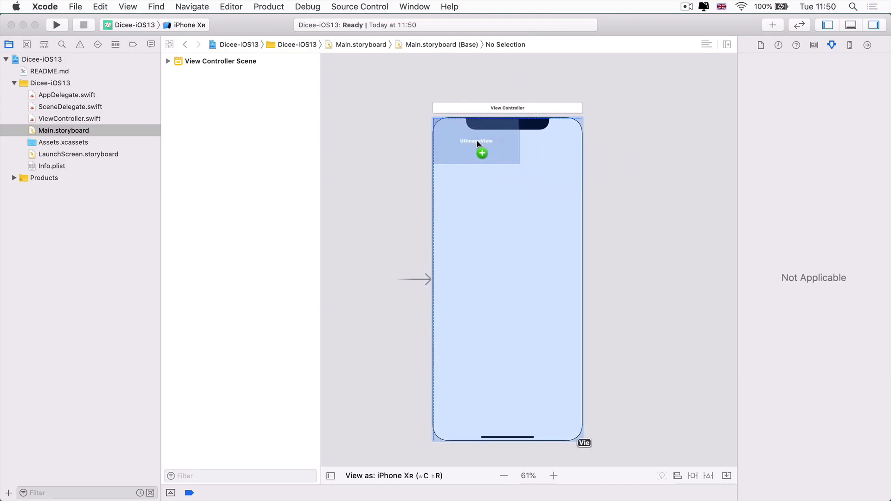
pyautogui.click(482, 152)
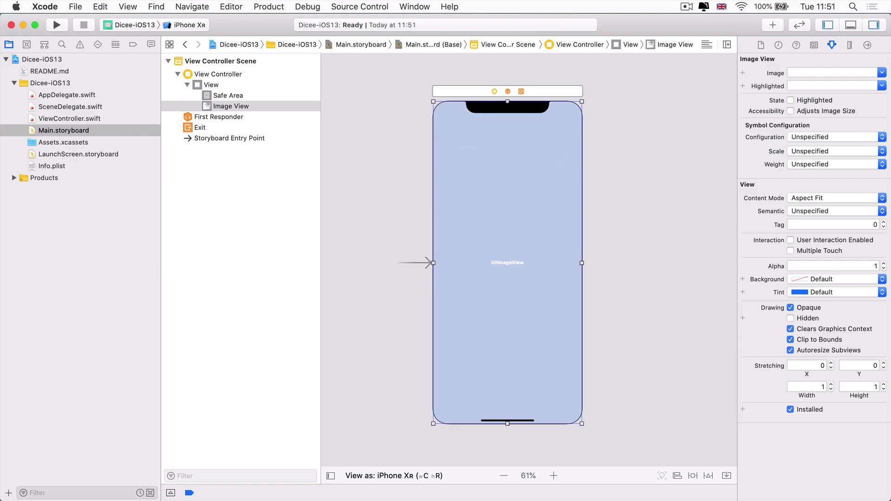
pyautogui.moveTo(544, 124)
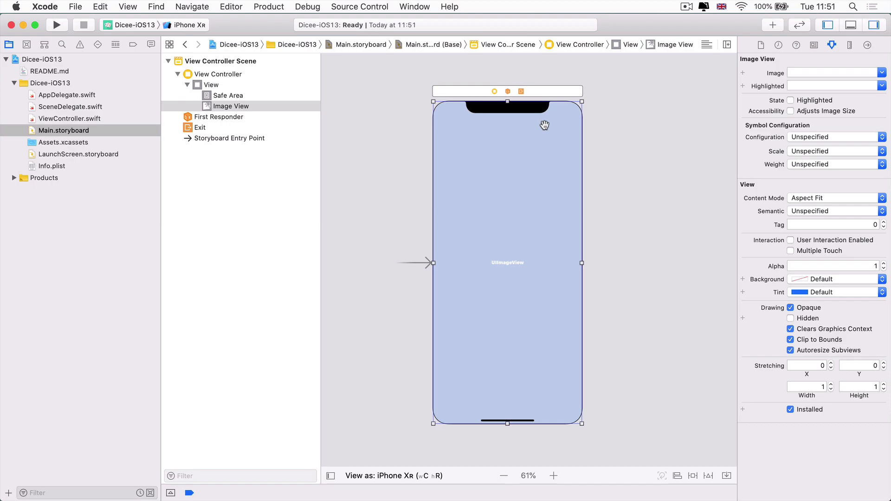
pyautogui.moveTo(752, 80)
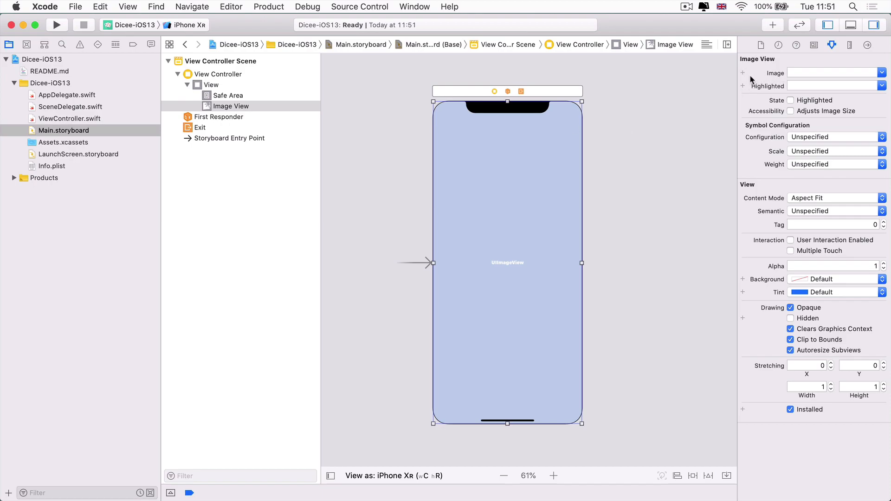
# View the GreenBackground image set in Assets.xcassets with its 1x, 2x and 3x versions.
pyautogui.click(63, 142)
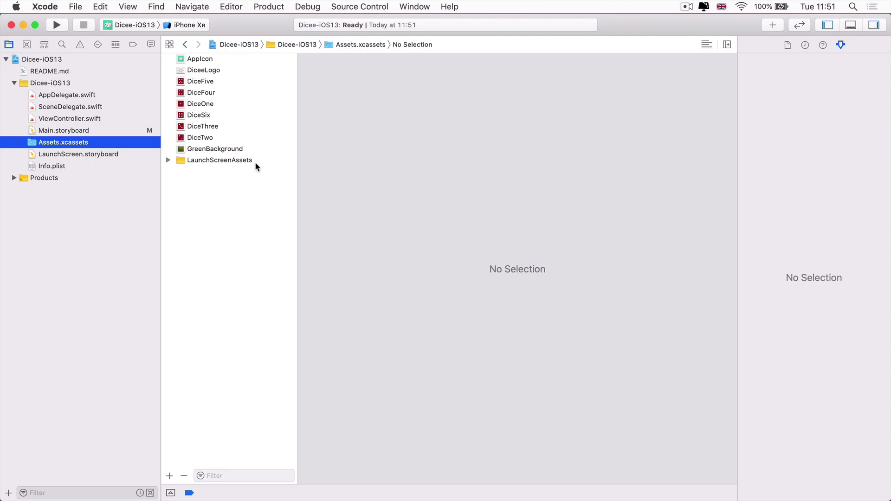
pyautogui.click(214, 149)
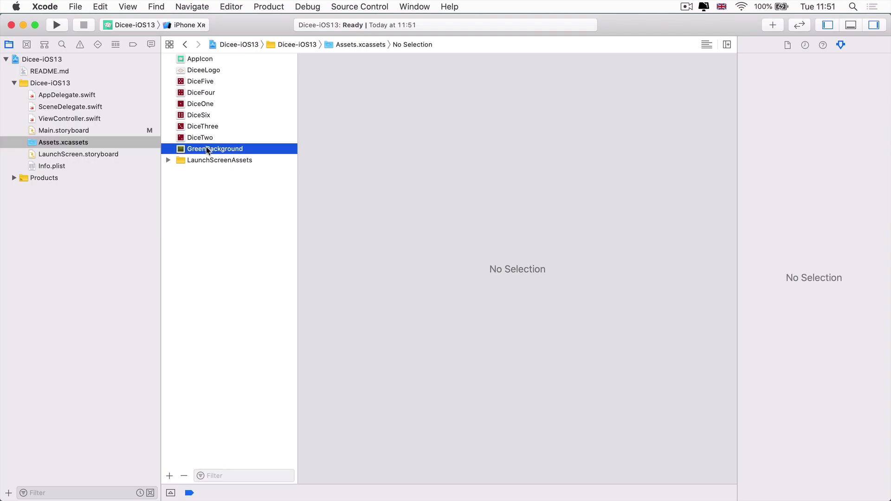
pyautogui.click(214, 149)
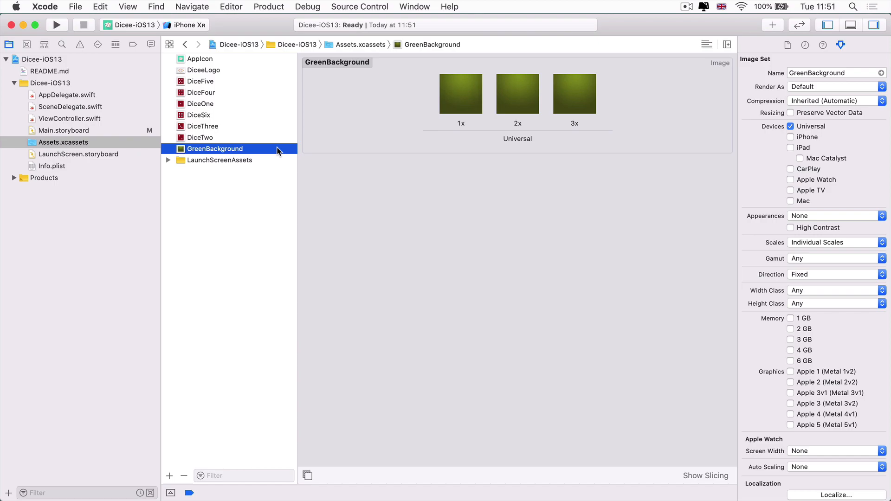
pyautogui.moveTo(635, 123)
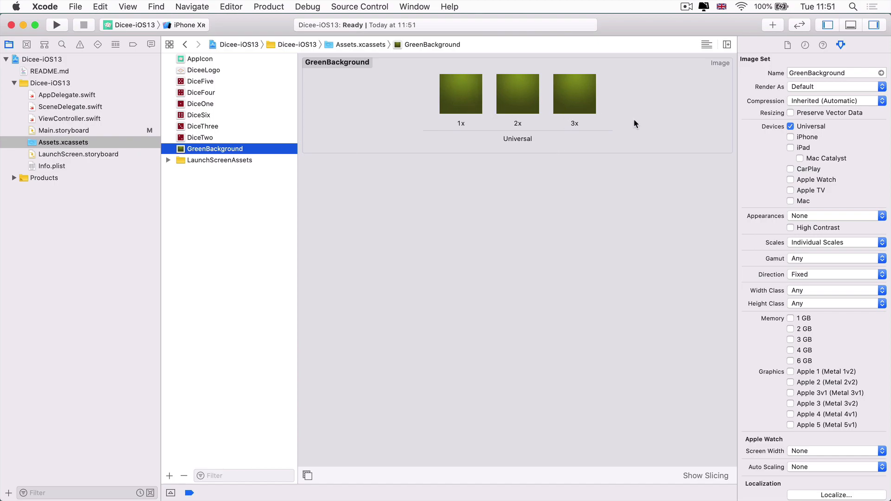
pyautogui.moveTo(521, 91)
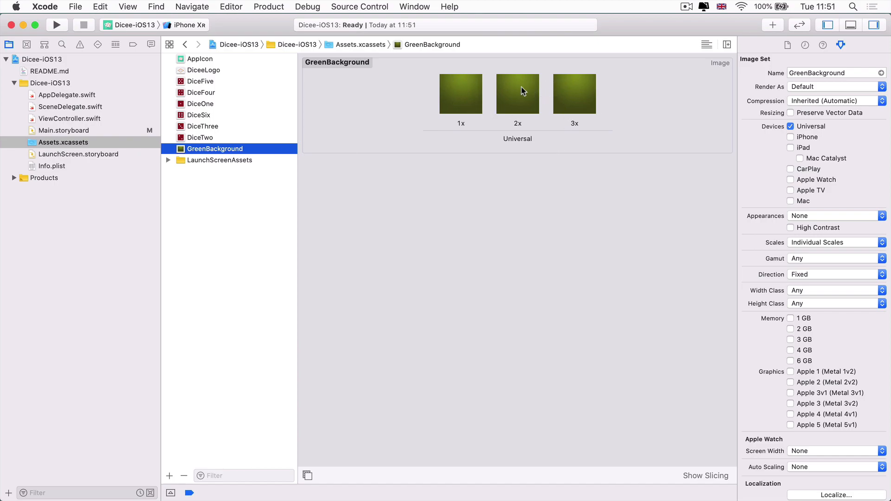
pyautogui.moveTo(461, 109)
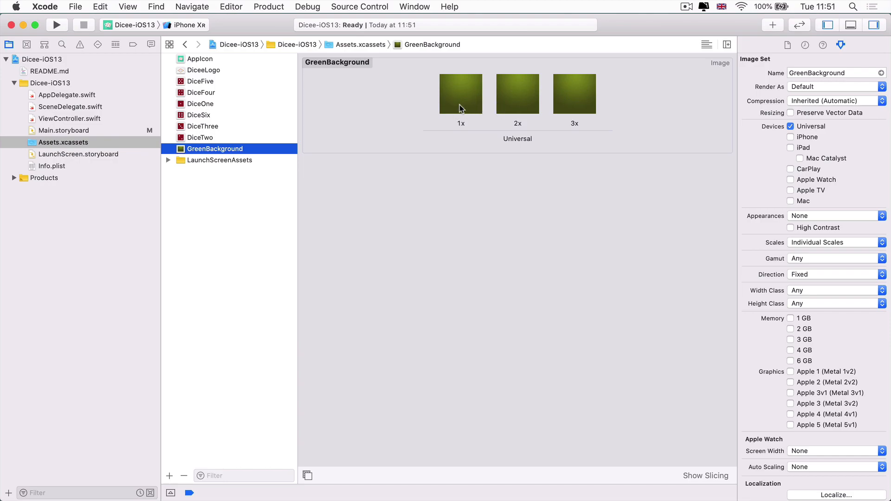
# Back on the storyboard, enter 'Gre' in the image view's Image field and list all available images.
pyautogui.click(64, 130)
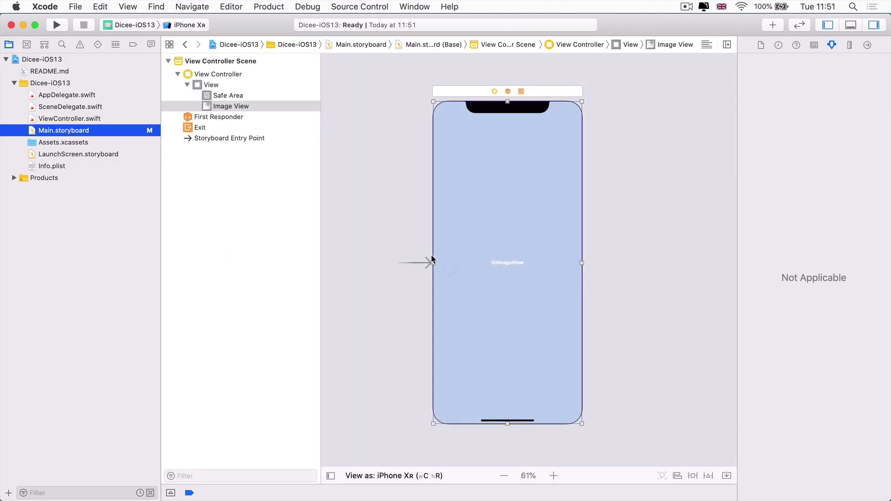
pyautogui.moveTo(260, 121)
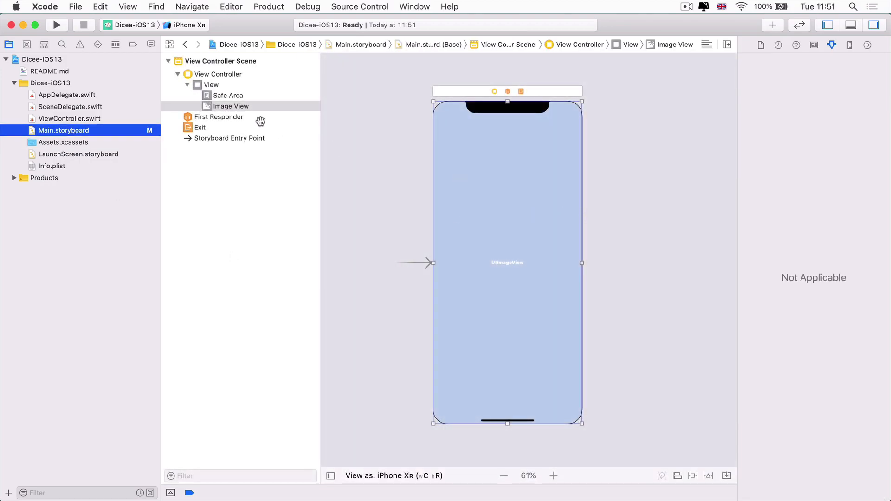
pyautogui.click(231, 106)
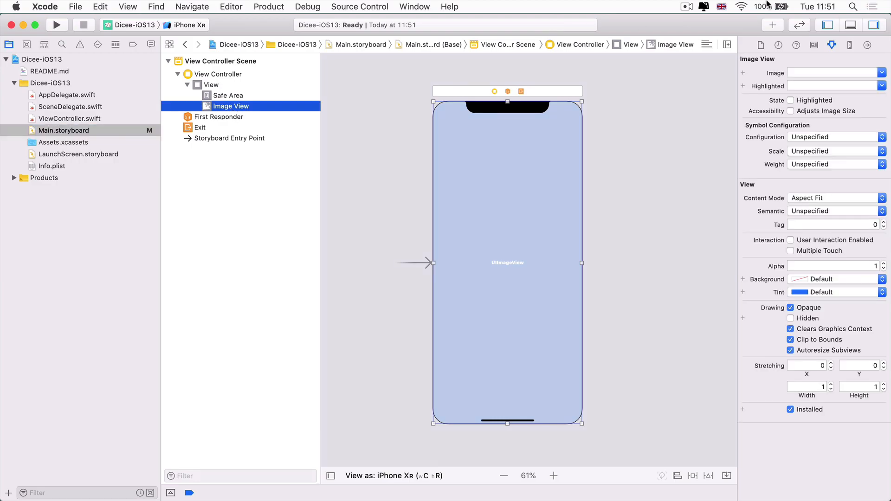
pyautogui.moveTo(826, 37)
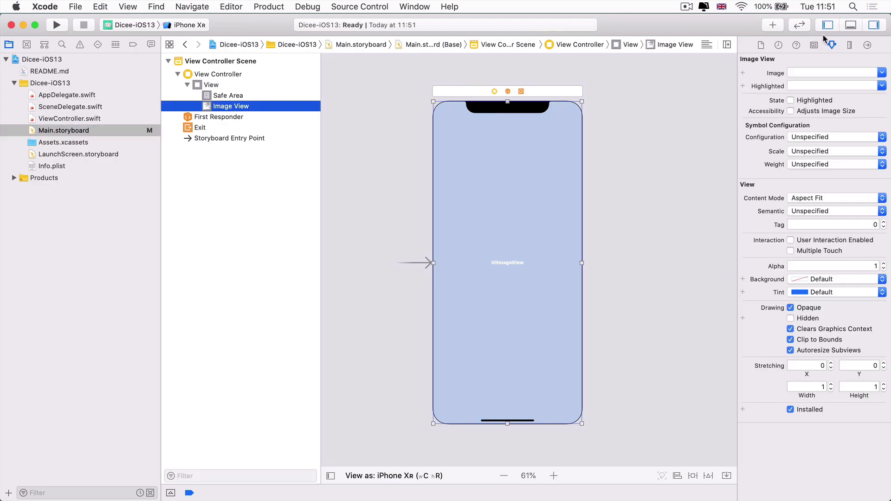
pyautogui.moveTo(774, 59)
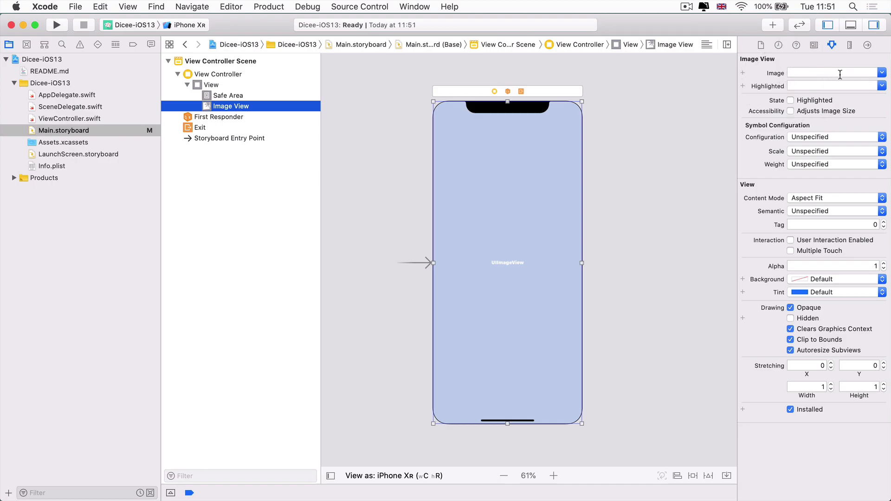
pyautogui.click(830, 73)
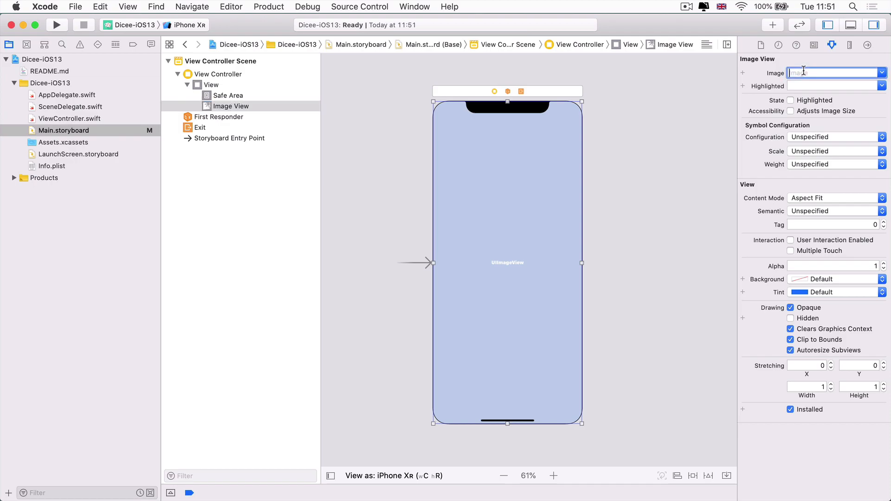
pyautogui.write('re')
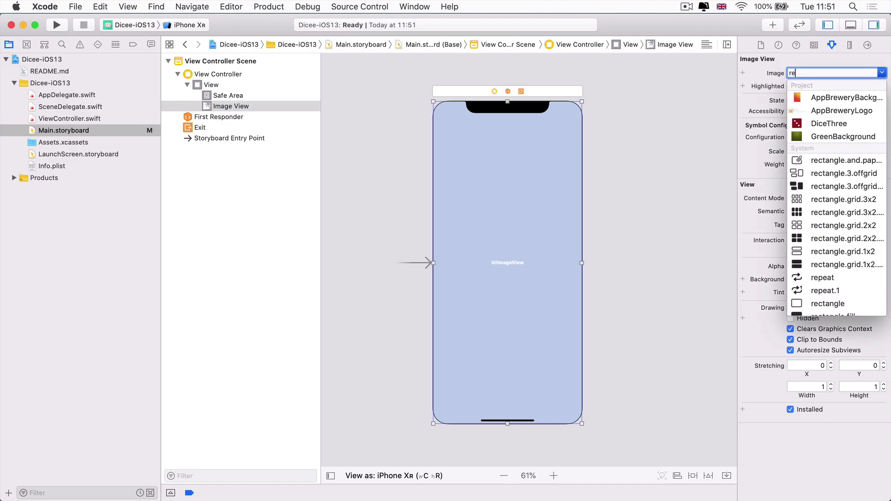
pyautogui.write('Gre')
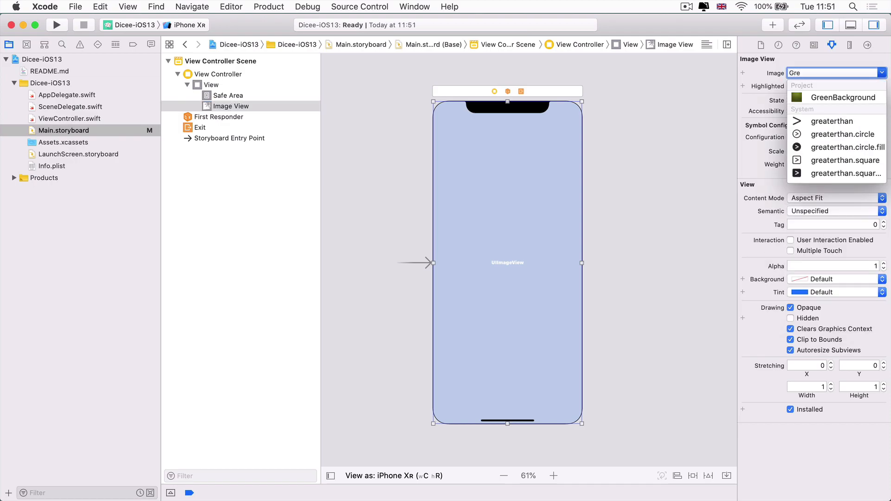
pyautogui.moveTo(837, 98)
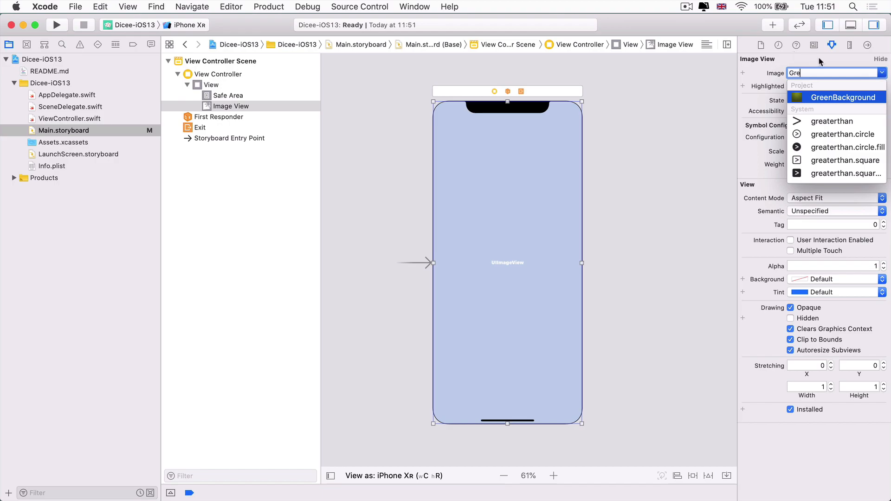
pyautogui.click(837, 97)
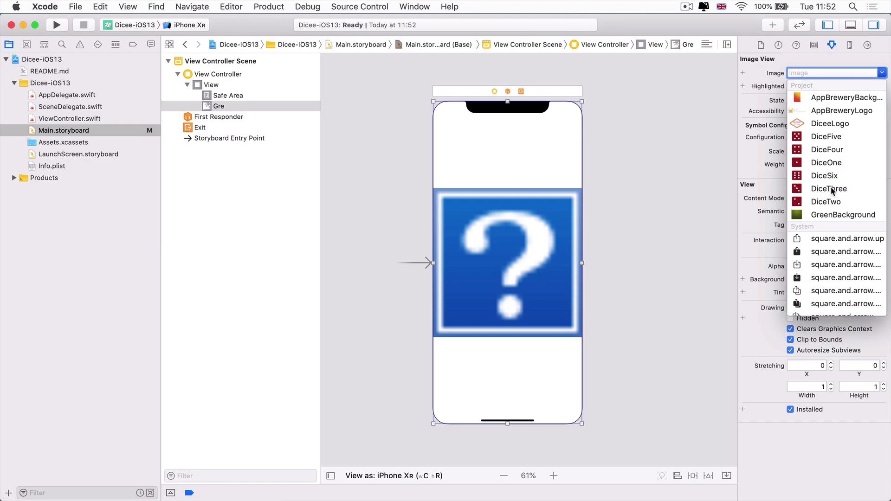
# Set the image view's picture to GreenBackground, checking the asset catalog before returning to the storyboard.
pyautogui.click(843, 215)
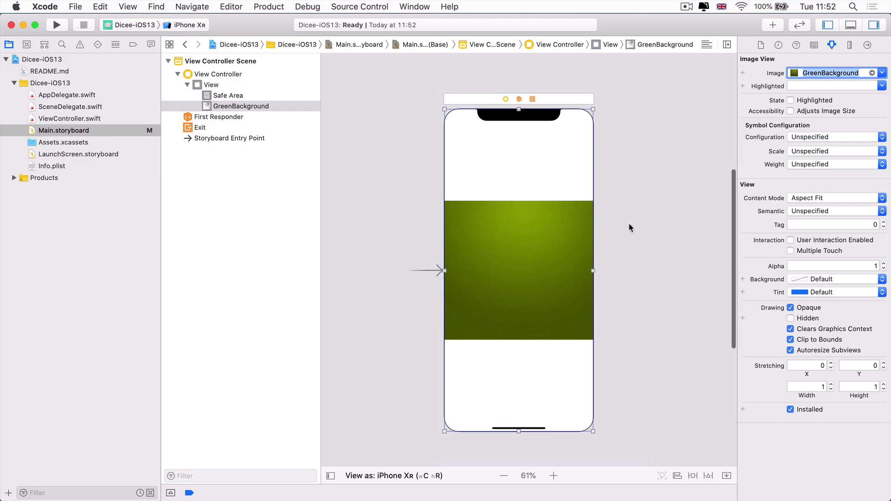
pyautogui.moveTo(496, 283)
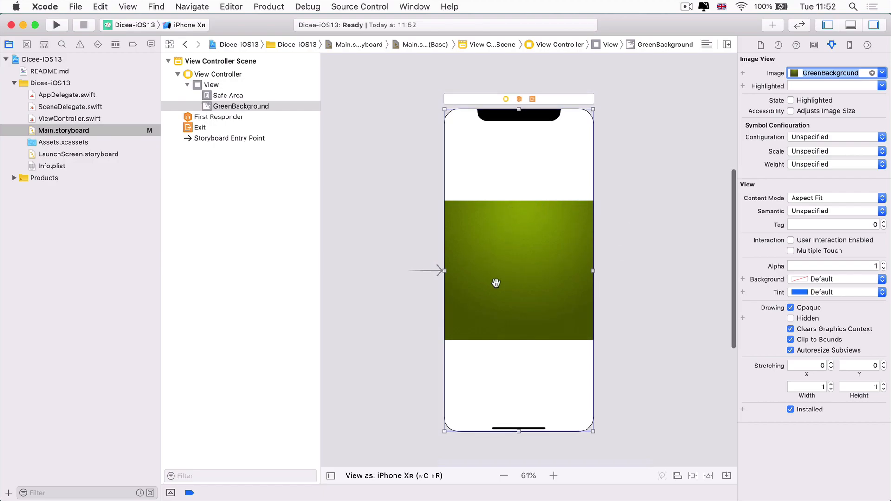
pyautogui.moveTo(447, 205)
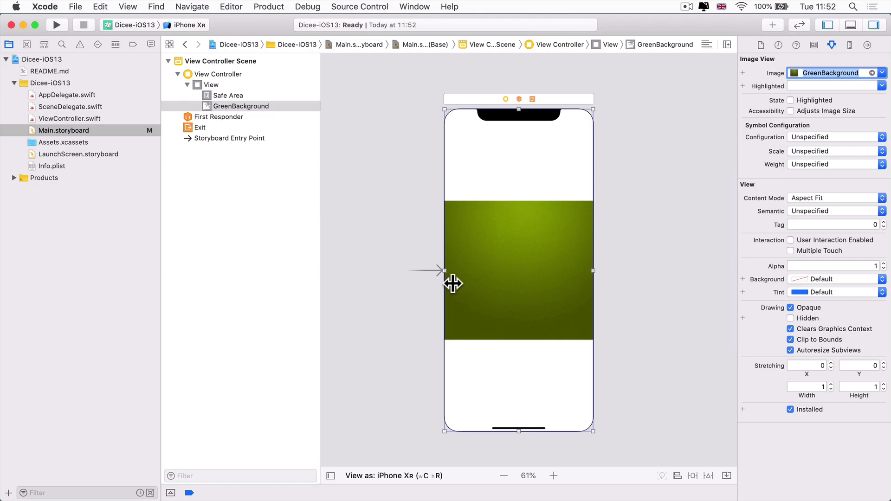
pyautogui.moveTo(444, 270)
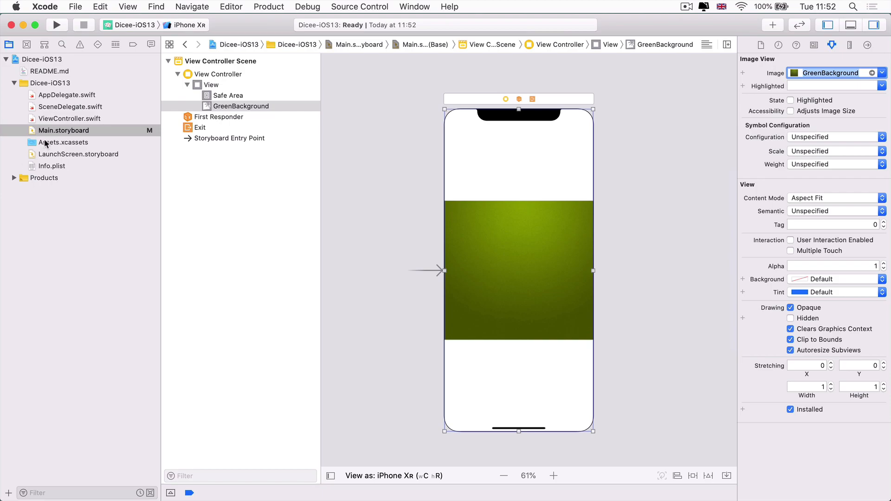
pyautogui.click(63, 142)
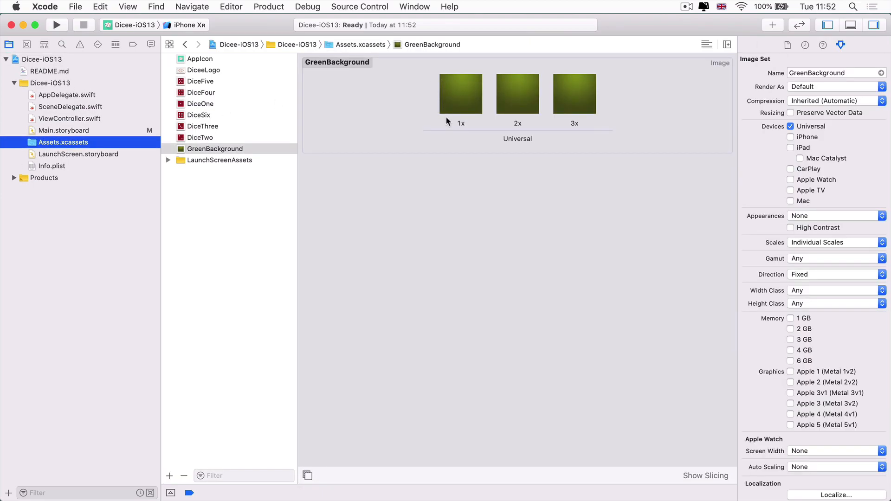
pyautogui.click(63, 130)
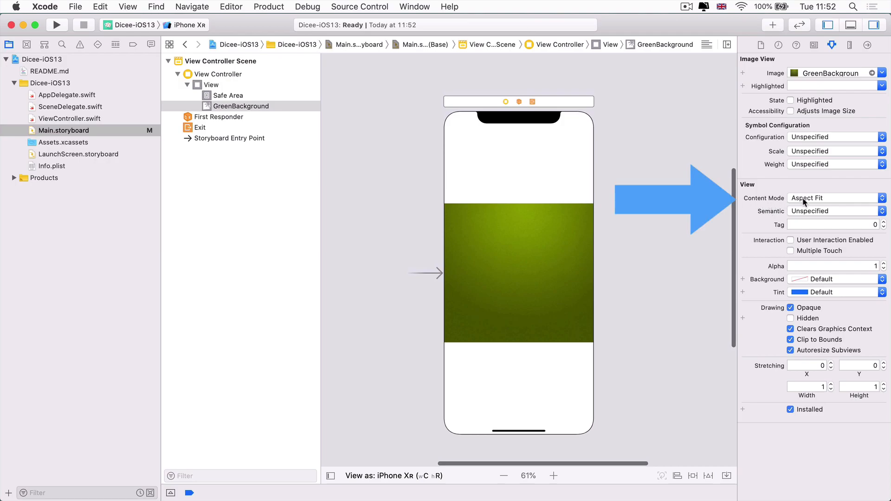
pyautogui.moveTo(771, 193)
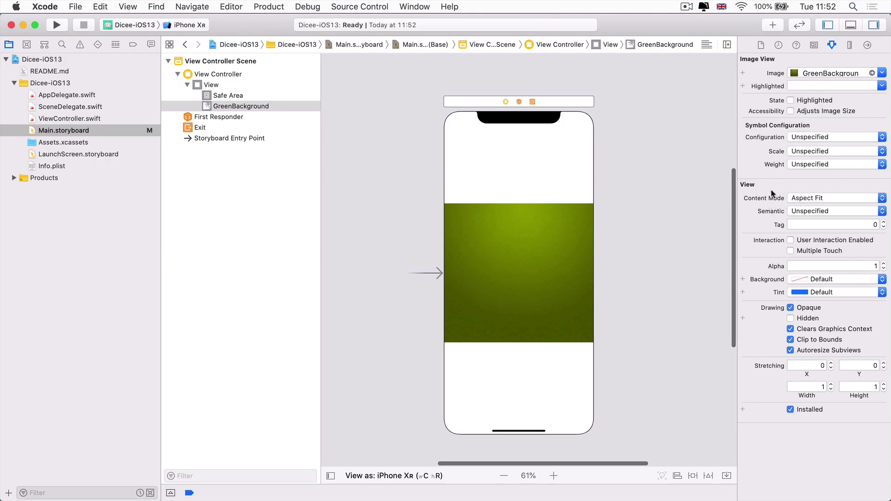
# Select the GreenBackground image view to reach its Content Mode scaling options.
pyautogui.click(242, 106)
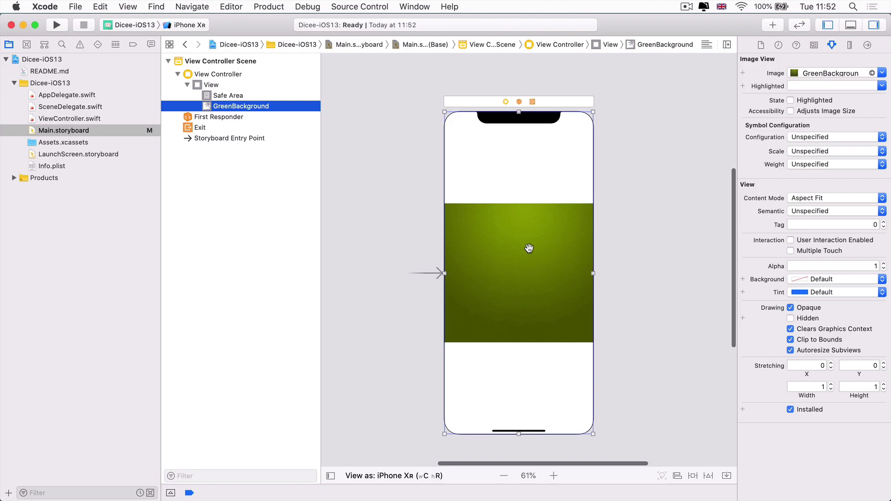
pyautogui.moveTo(437, 404)
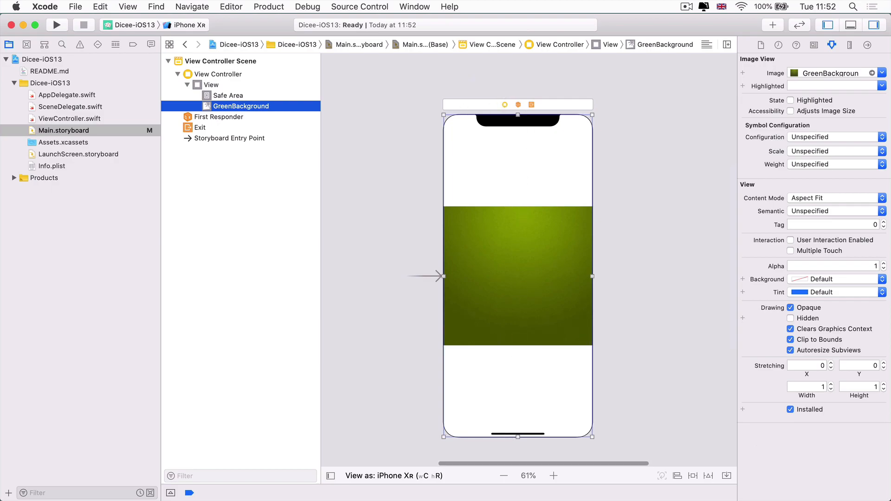
pyautogui.moveTo(604, 292)
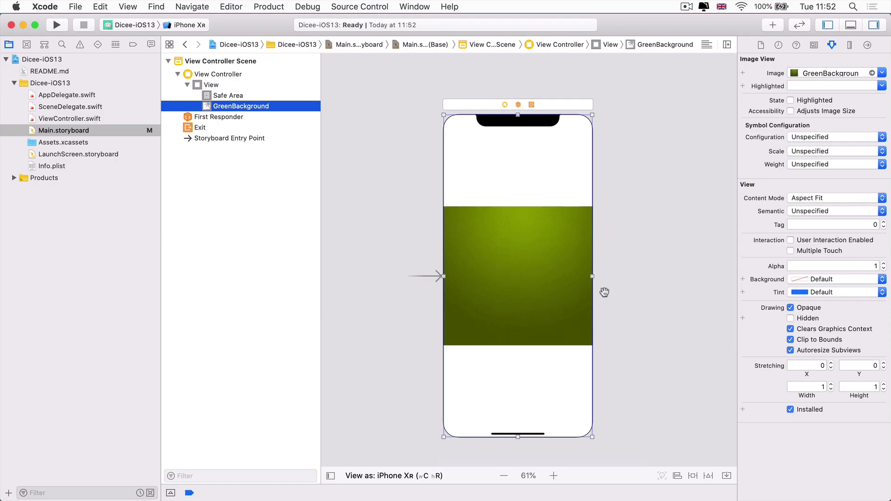
pyautogui.moveTo(452, 120)
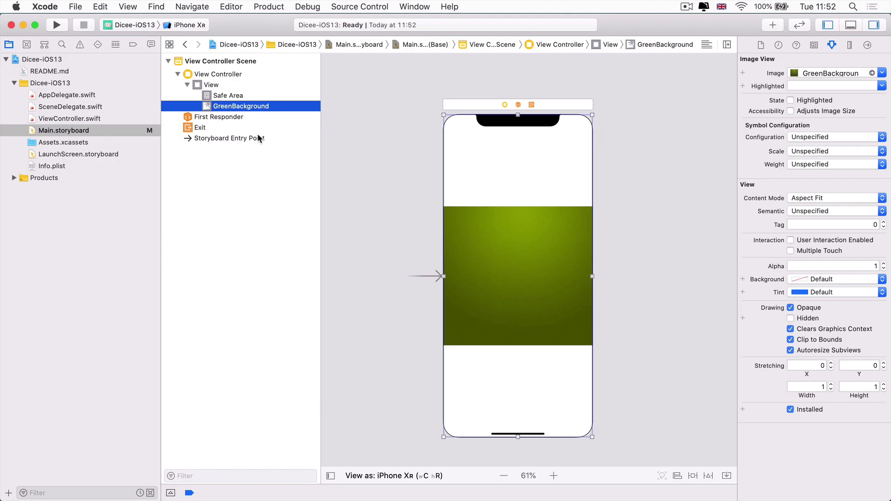
pyautogui.moveTo(354, 394)
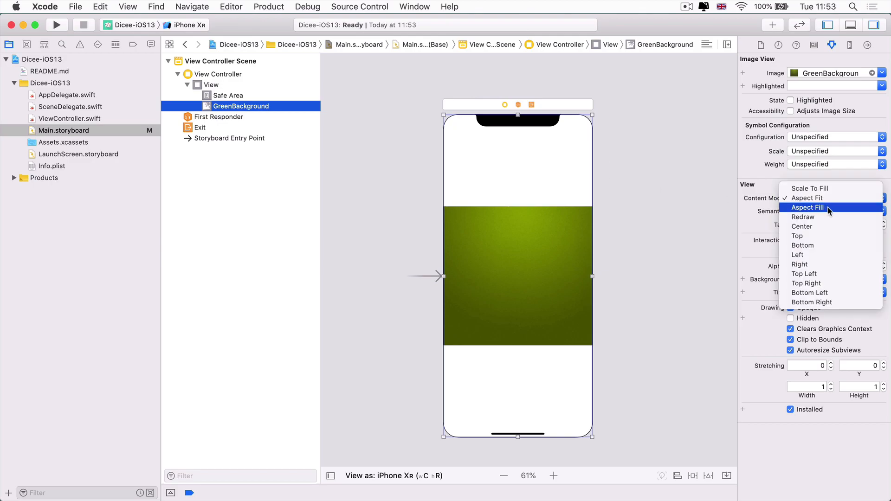
# Set Content Mode to Scale To Fill so green covers the screen, zooming in to check the felt texture.
pyautogui.click(809, 188)
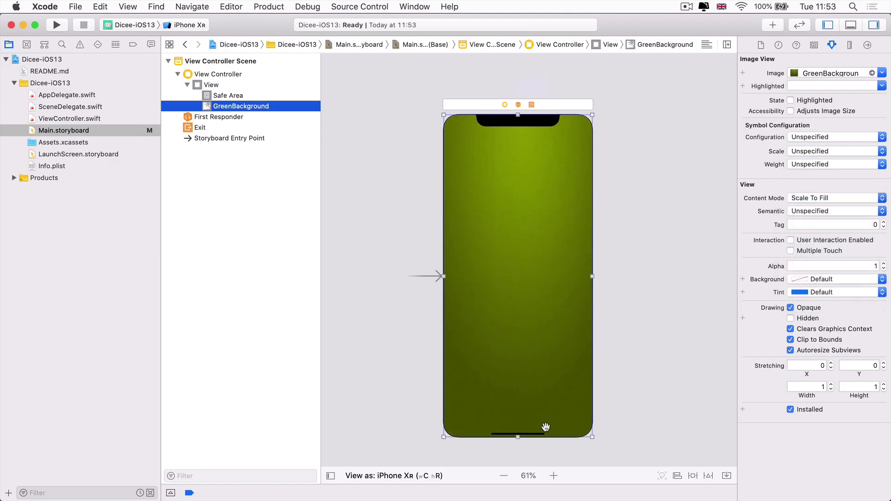
pyautogui.moveTo(474, 407)
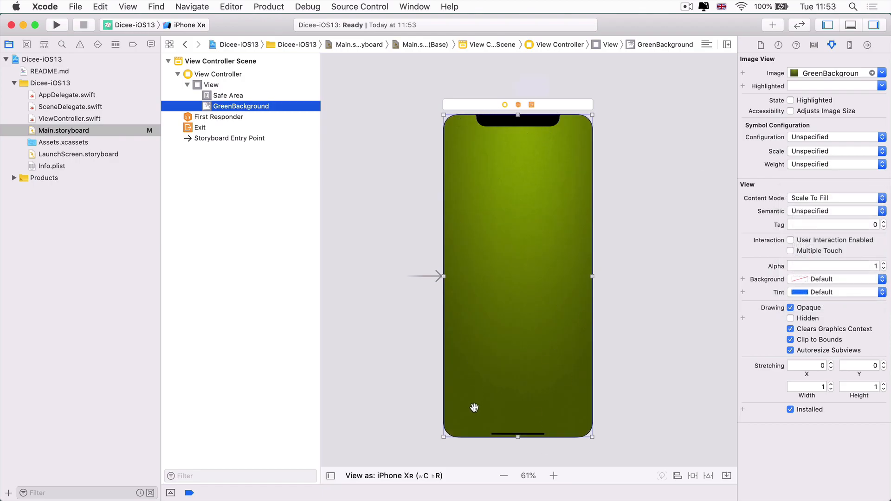
pyautogui.moveTo(534, 329)
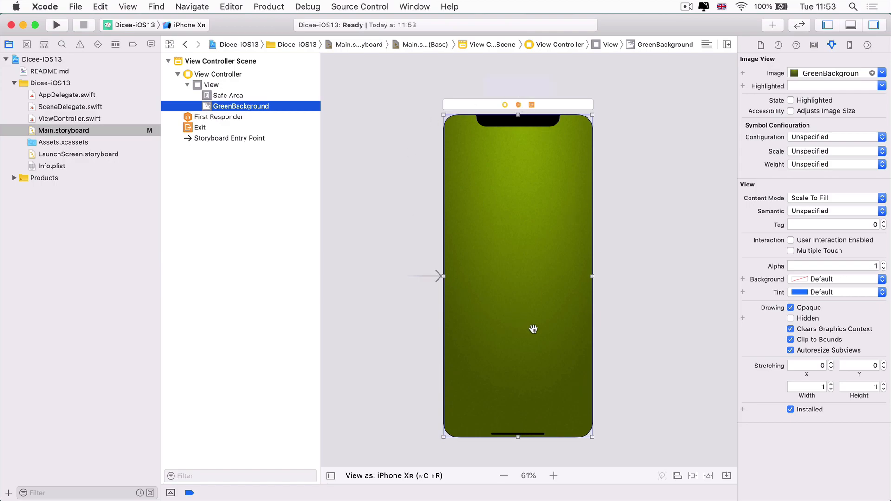
pyautogui.click(554, 475)
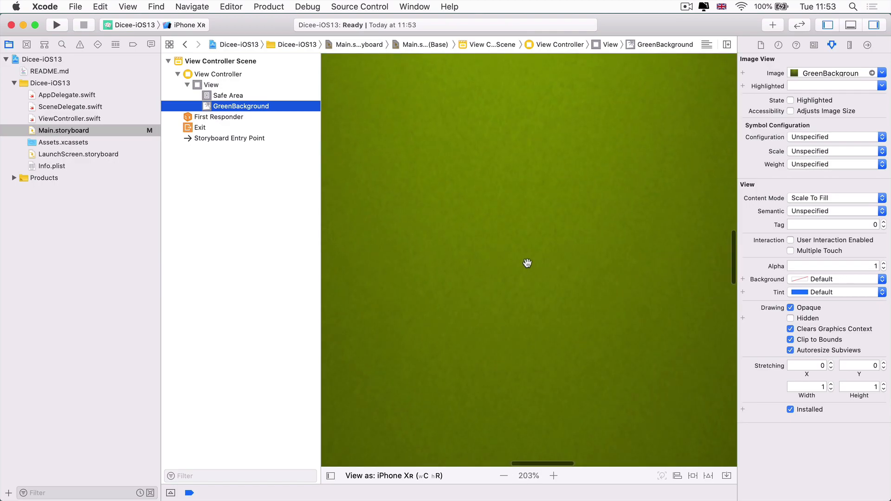
pyautogui.click(553, 476)
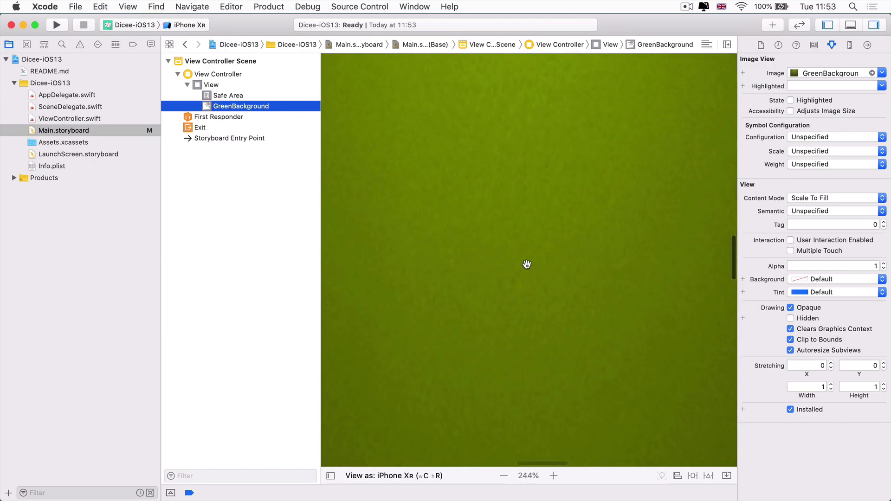
pyautogui.click(504, 476)
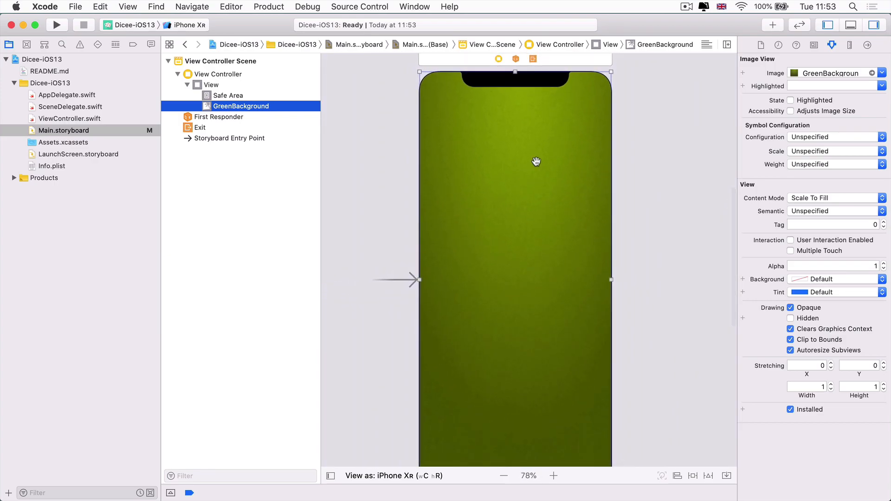
pyautogui.scroll(-3)
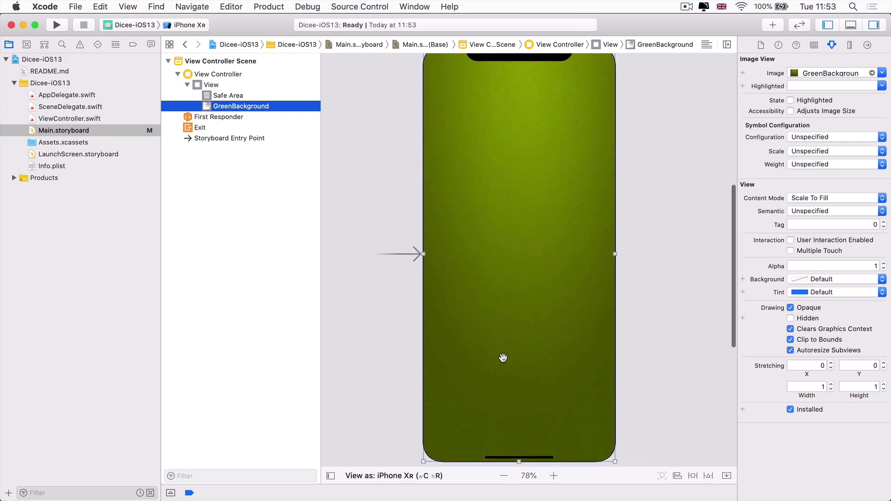
pyautogui.moveTo(517, 346)
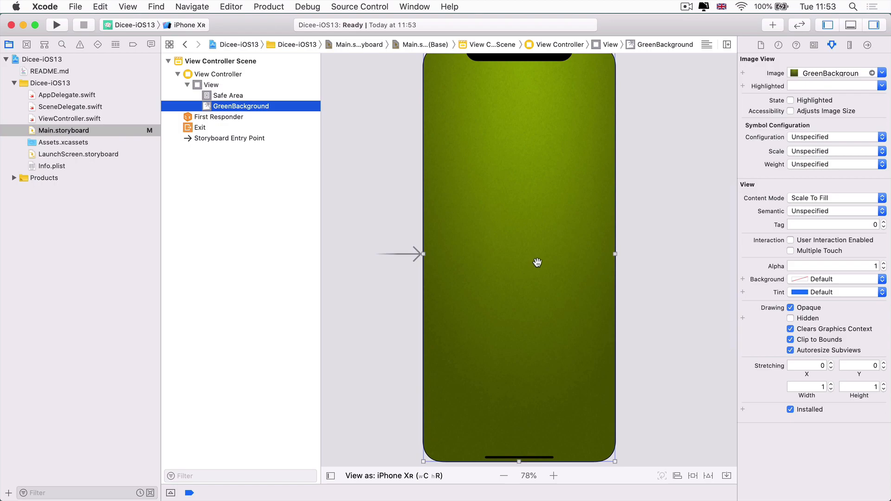
pyautogui.click(504, 475)
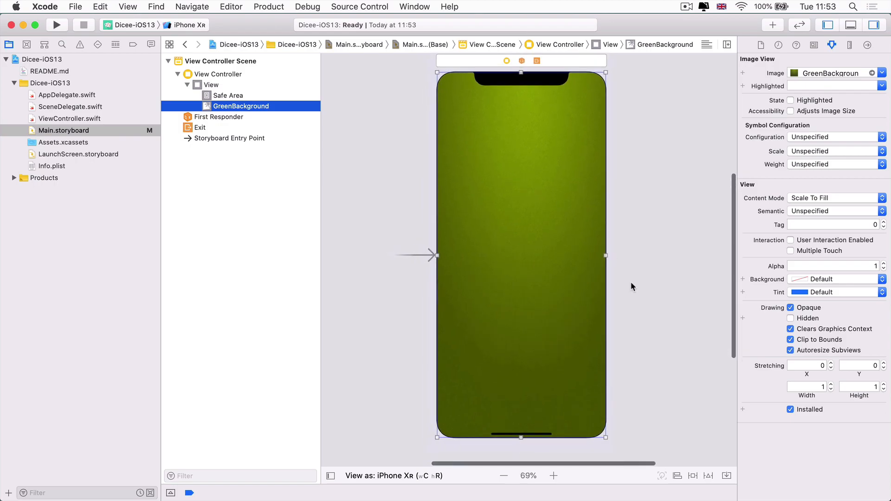
pyautogui.click(503, 476)
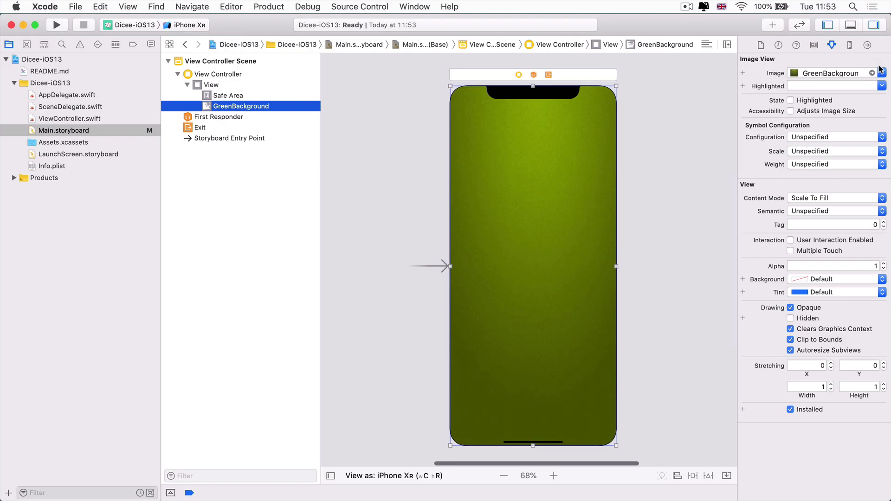
# Try DiceeLogo with Aspect Fill in the image view, then switch its picture back to GreenBackground.
pyautogui.click(883, 72)
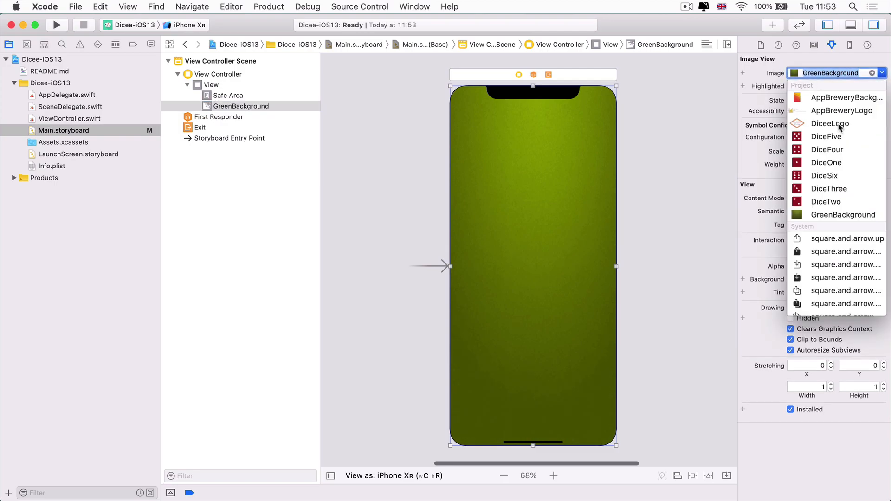
pyautogui.click(829, 124)
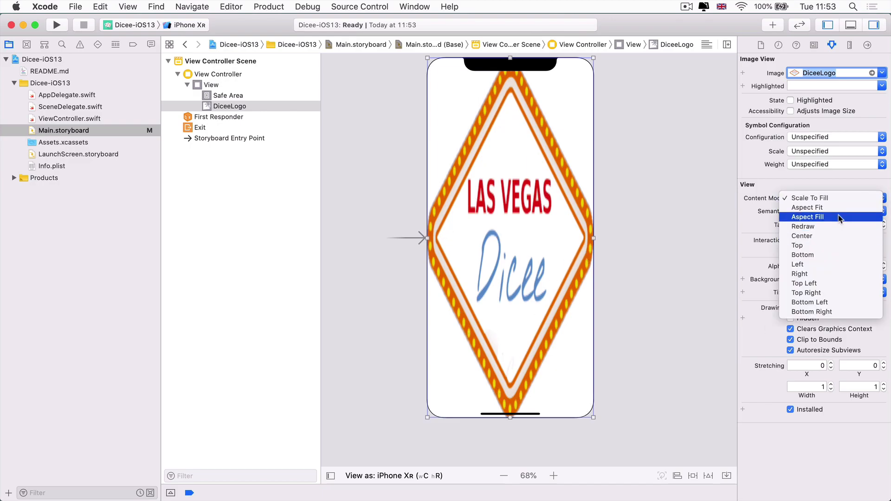
pyautogui.click(808, 217)
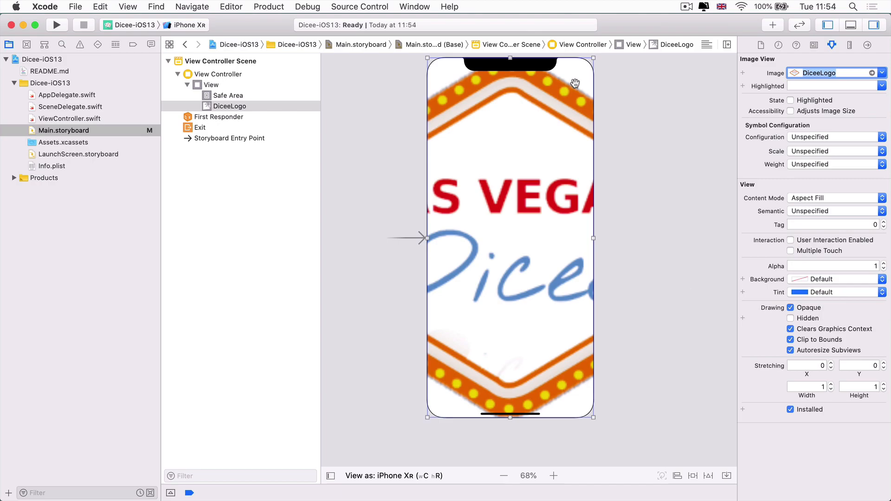
pyautogui.moveTo(789, 186)
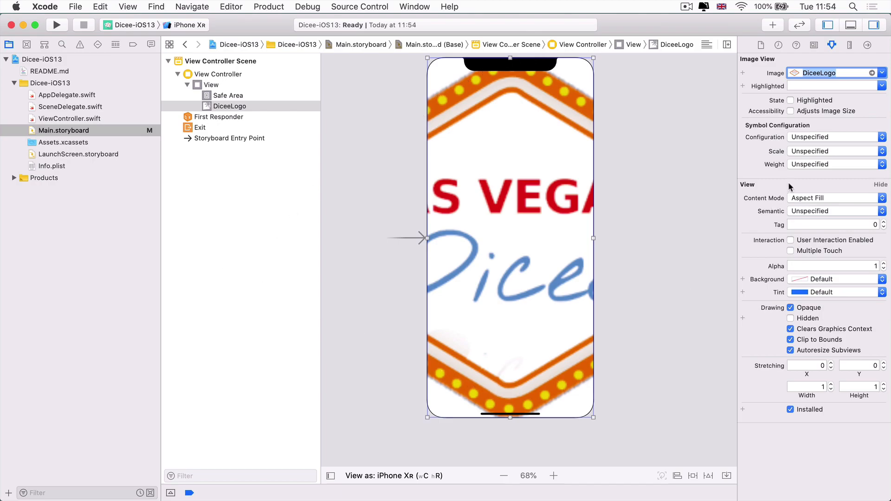
pyautogui.moveTo(387, 92)
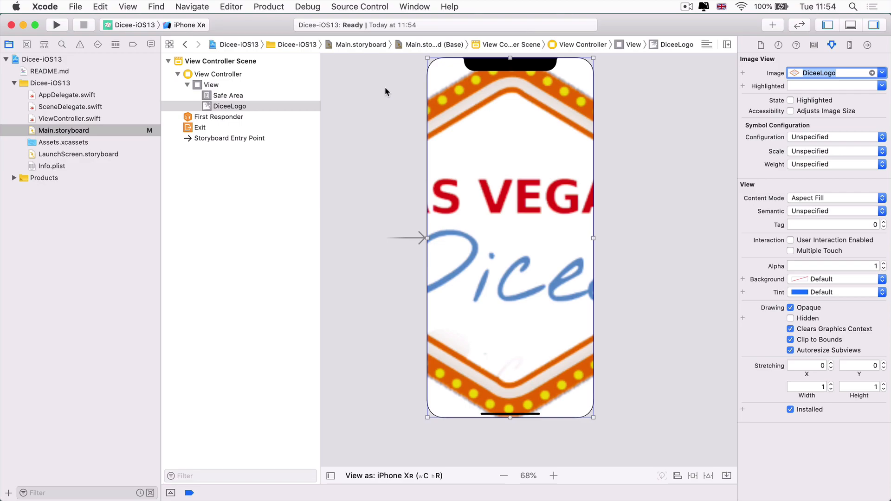
pyautogui.moveTo(347, 363)
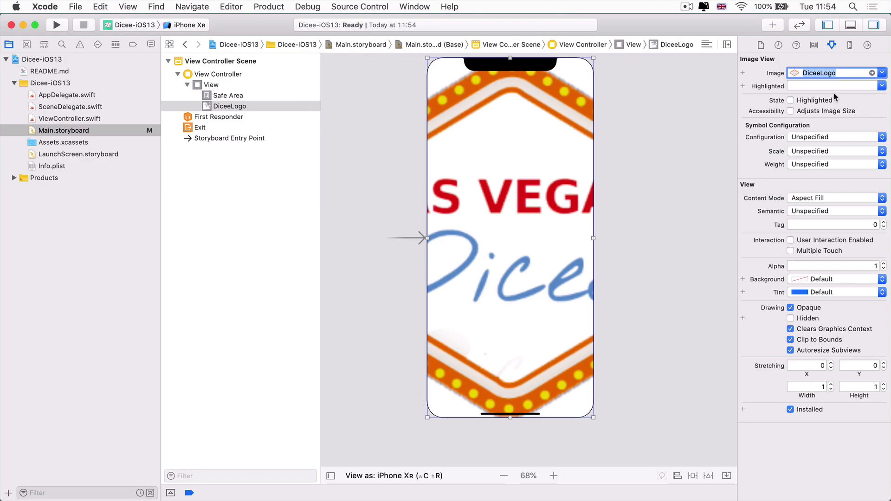
pyautogui.click(883, 73)
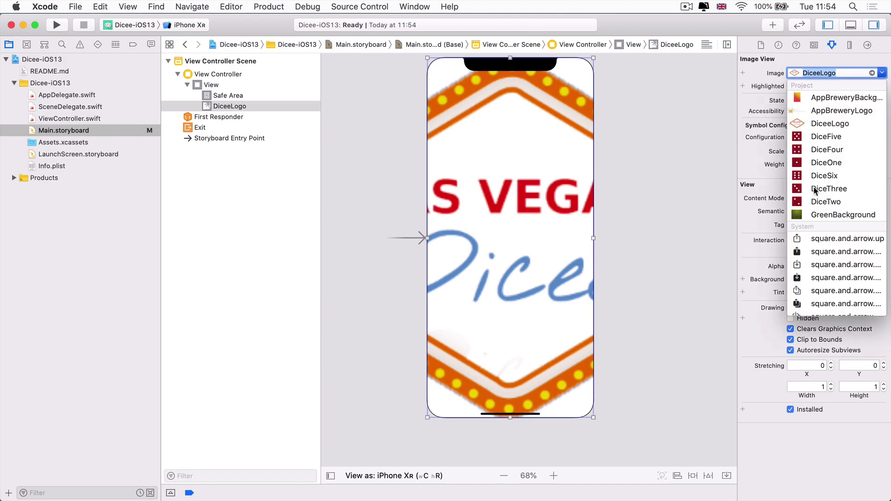
pyautogui.click(844, 214)
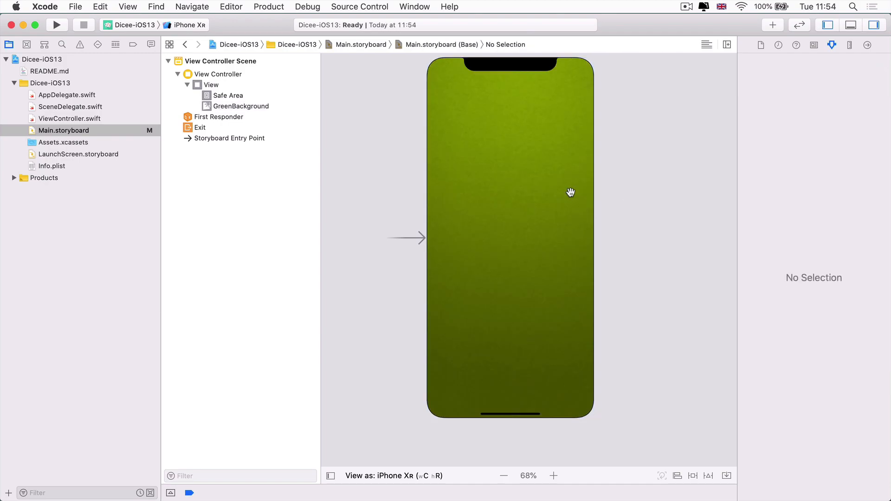
pyautogui.moveTo(529, 116)
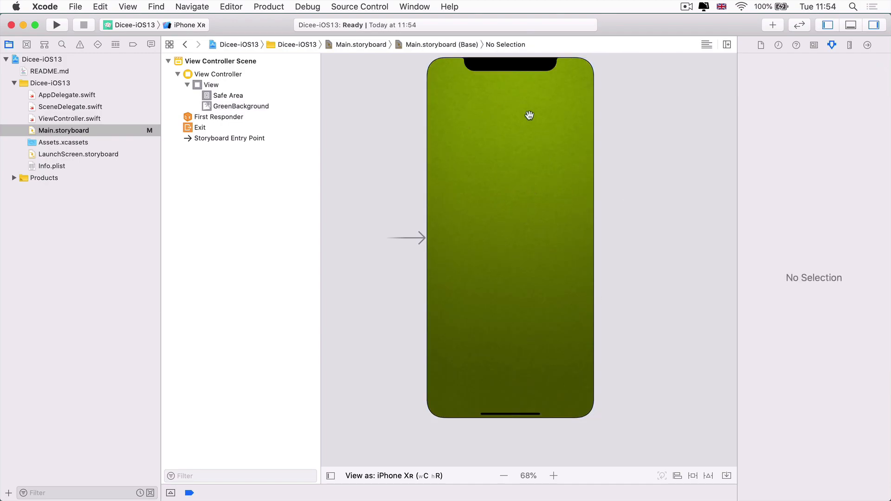
pyautogui.moveTo(598, 412)
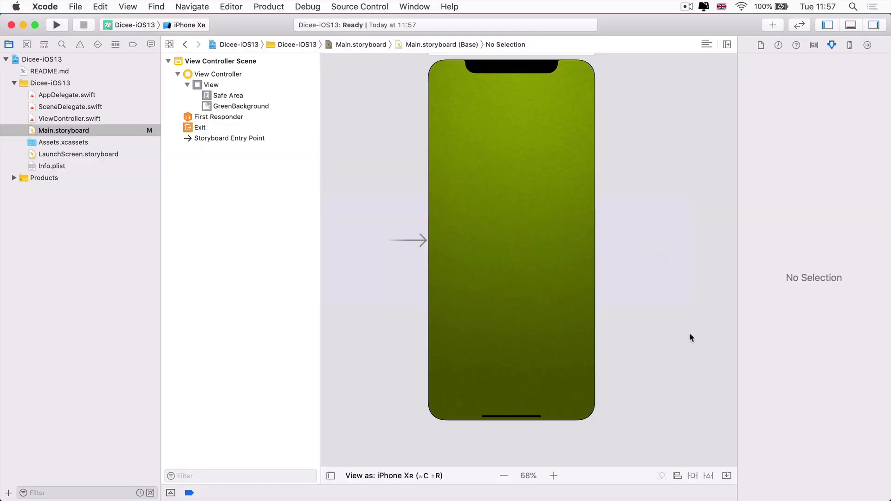
# Select the GreenBackground image view and reopen its list of available images.
pyautogui.click(242, 106)
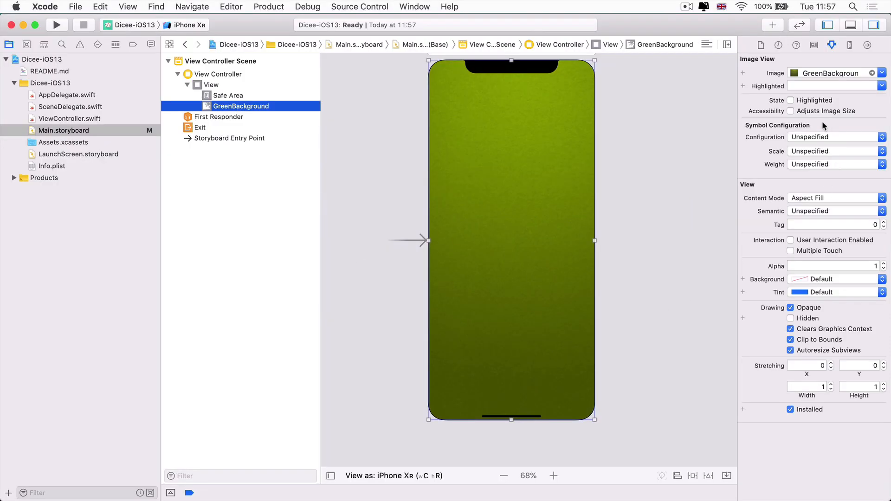
pyautogui.moveTo(606, 250)
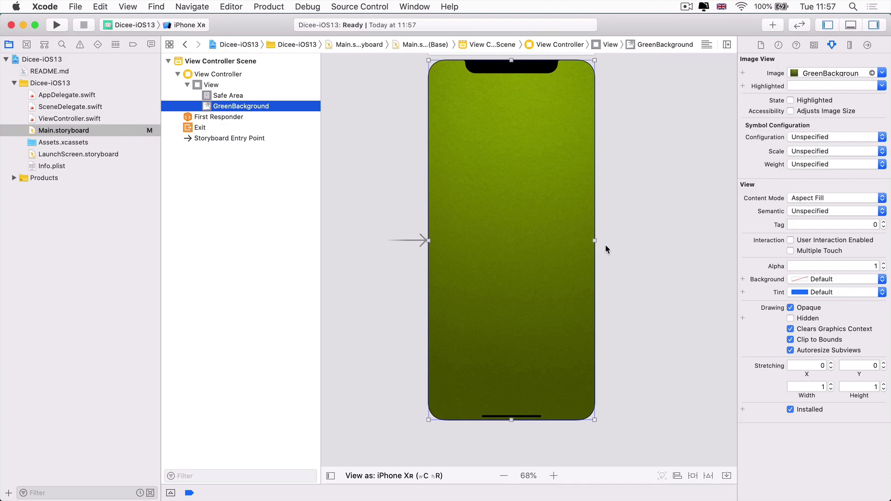
pyautogui.moveTo(624, 228)
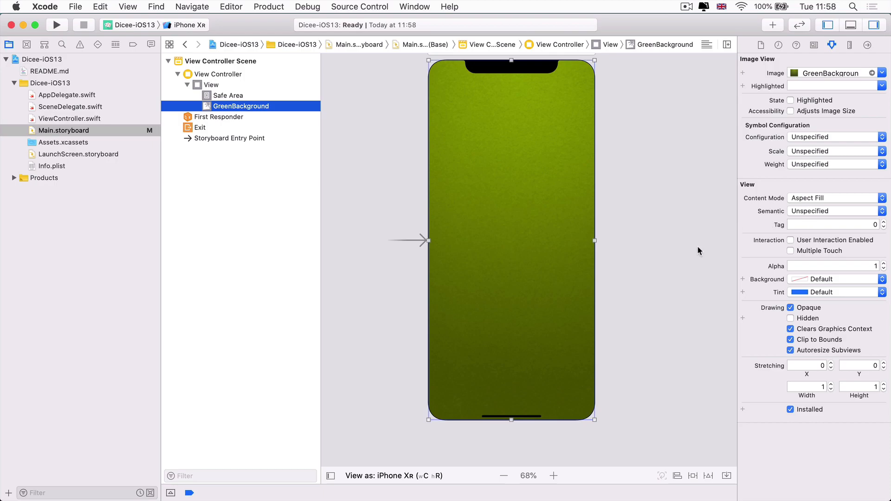
pyautogui.moveTo(844, 32)
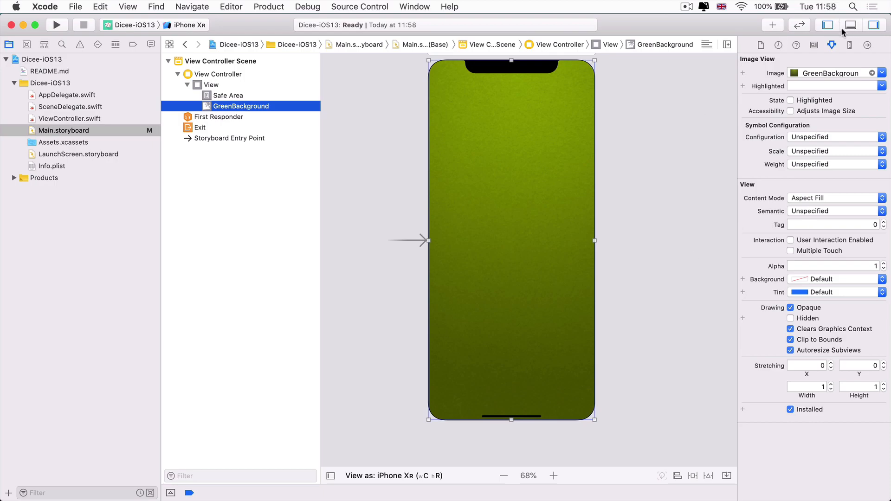
pyautogui.click(883, 73)
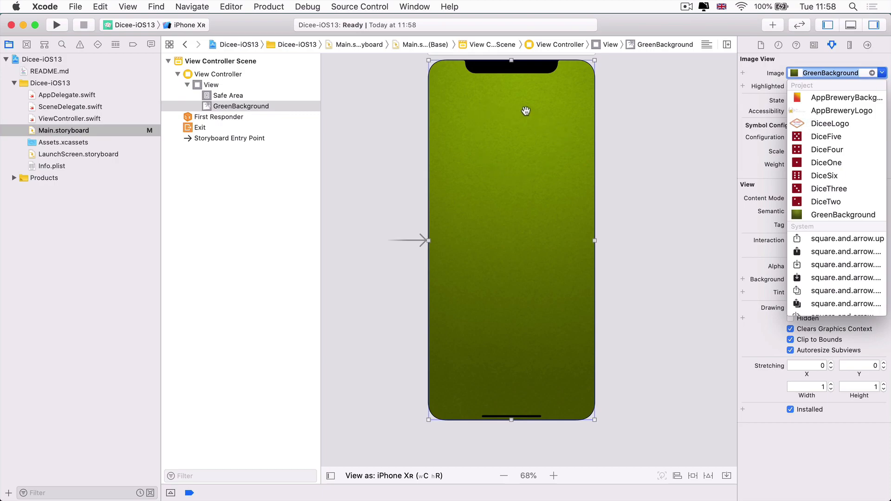
pyautogui.moveTo(501, 138)
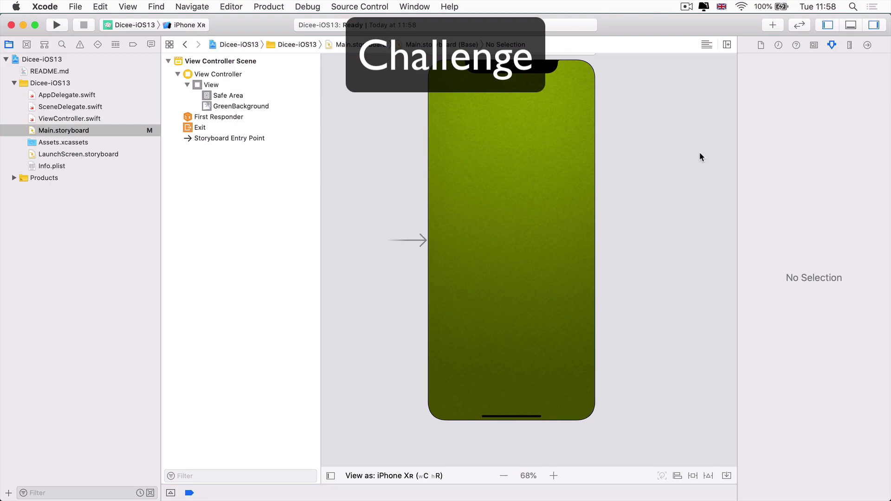
pyautogui.moveTo(477, 165)
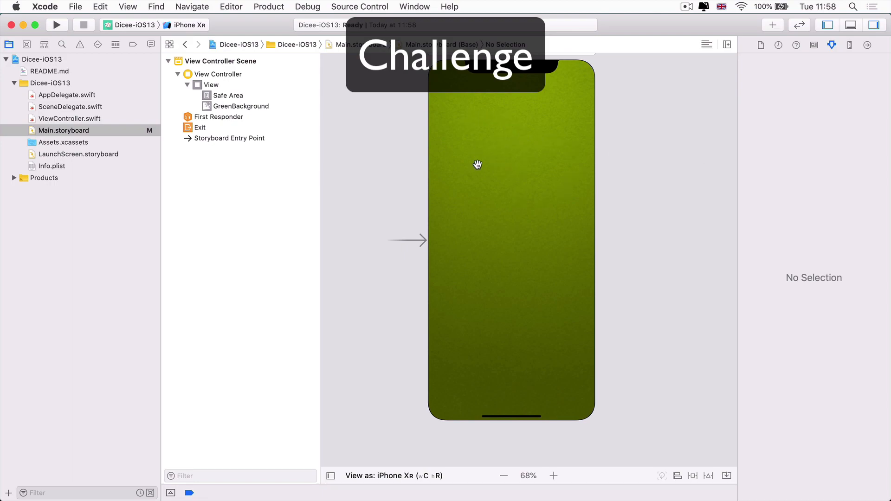
pyautogui.moveTo(659, 191)
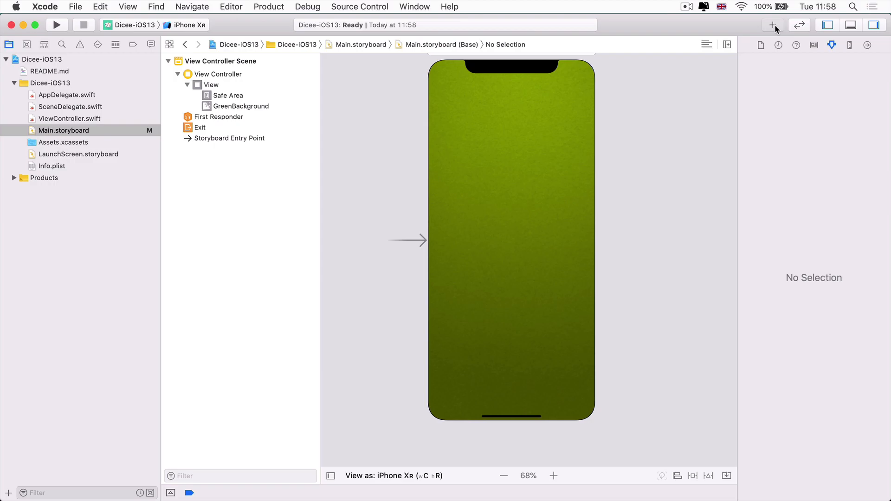
pyautogui.click(772, 24)
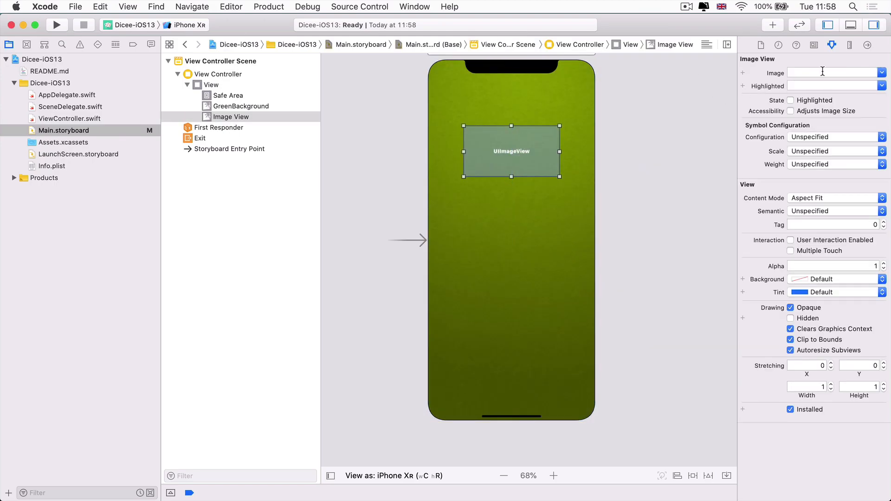
pyautogui.moveTo(713, 101)
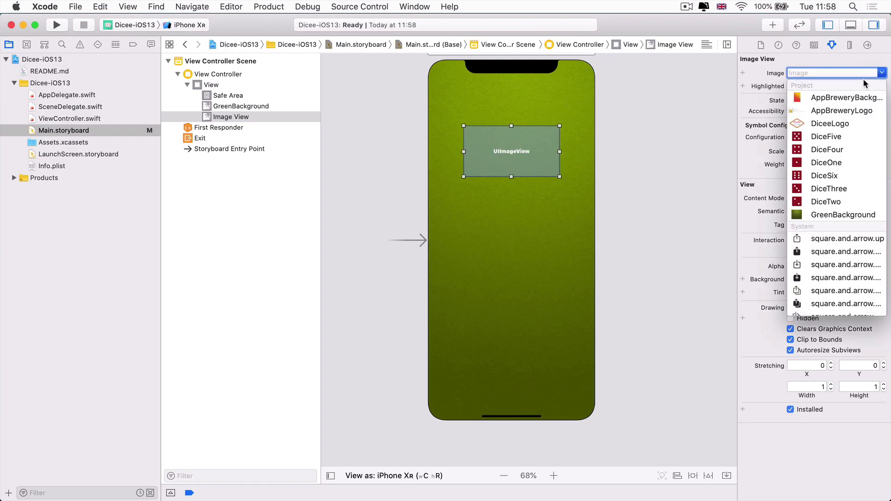
# Set the new image view's Image to DiceeLogo.
pyautogui.click(830, 124)
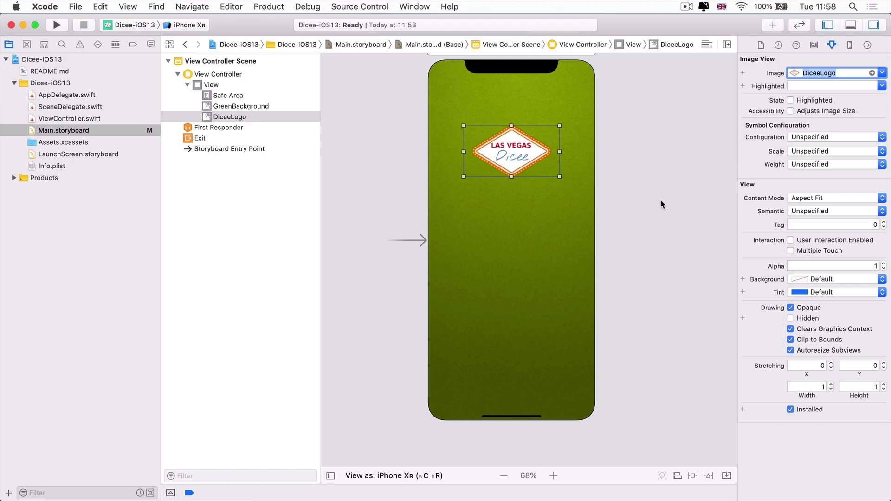
pyautogui.moveTo(488, 152)
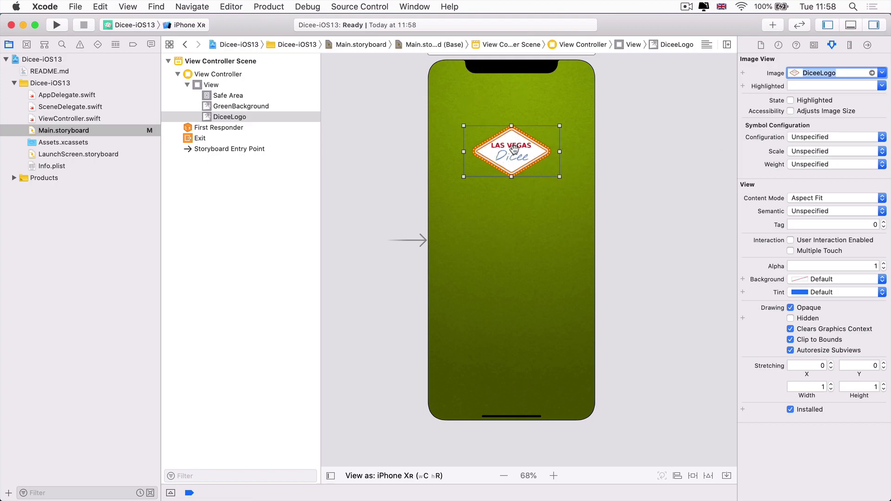
pyautogui.moveTo(664, 143)
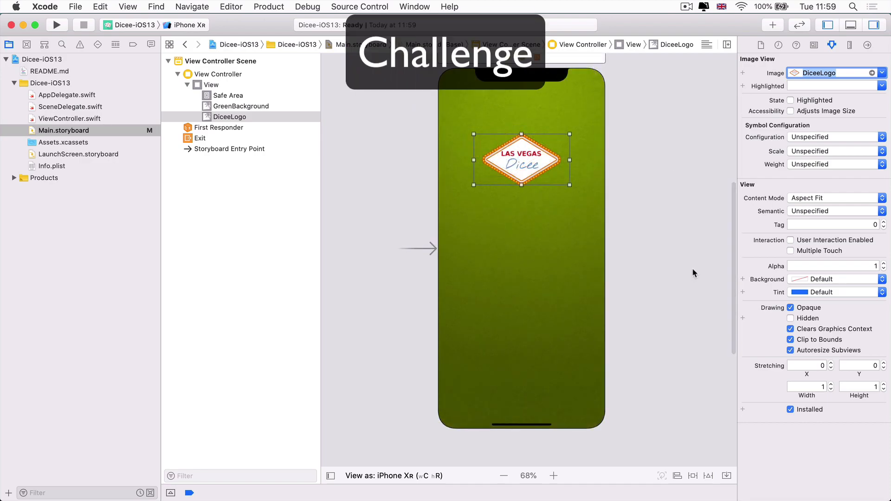
pyautogui.click(882, 73)
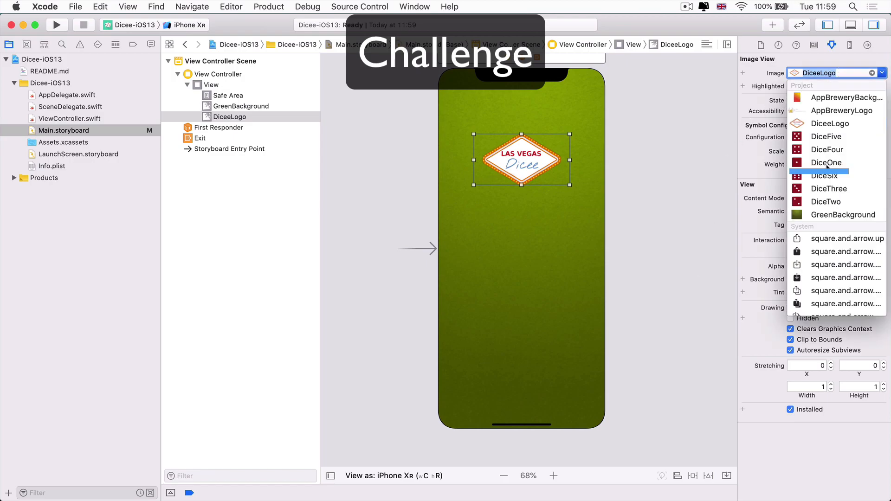
pyautogui.moveTo(439, 236)
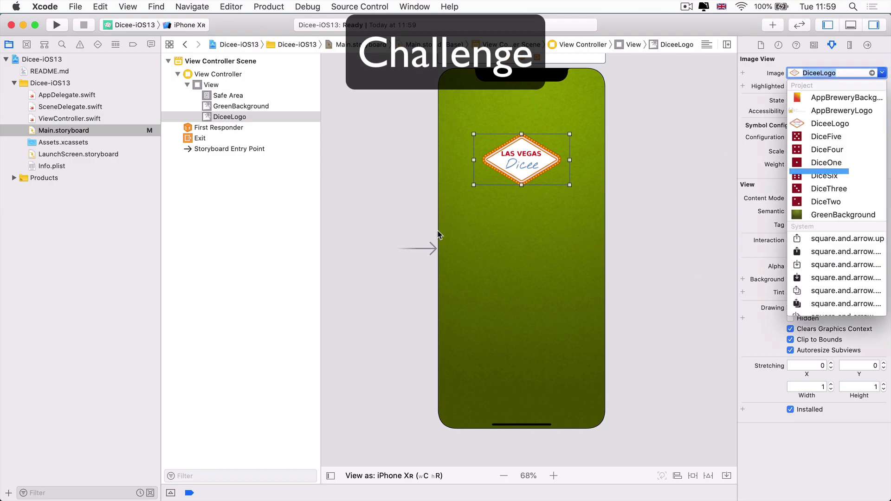
pyautogui.moveTo(462, 266)
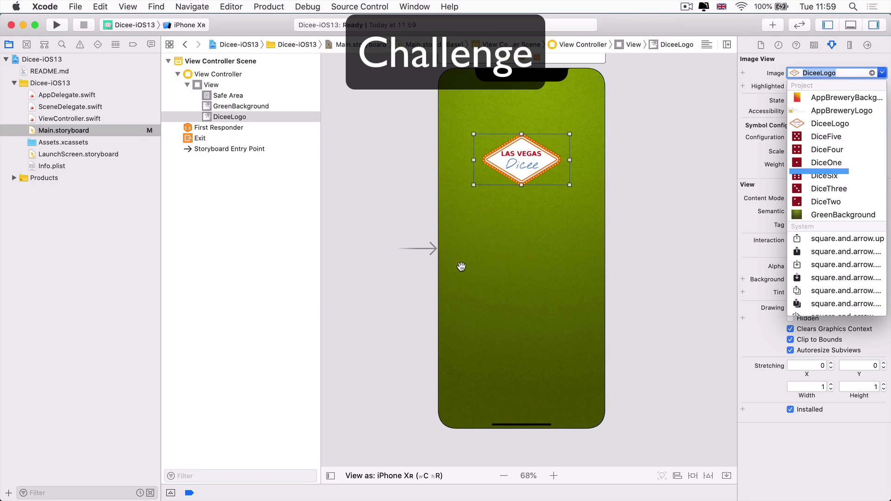
pyautogui.moveTo(501, 288)
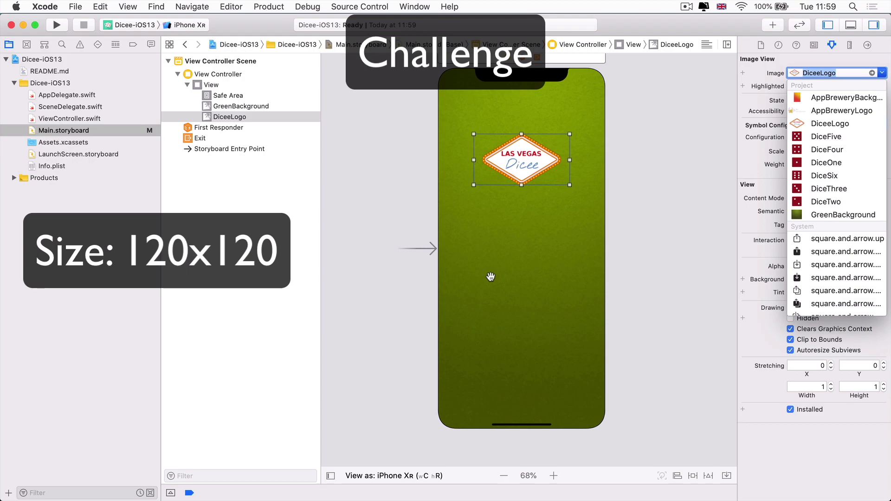
pyautogui.moveTo(466, 241)
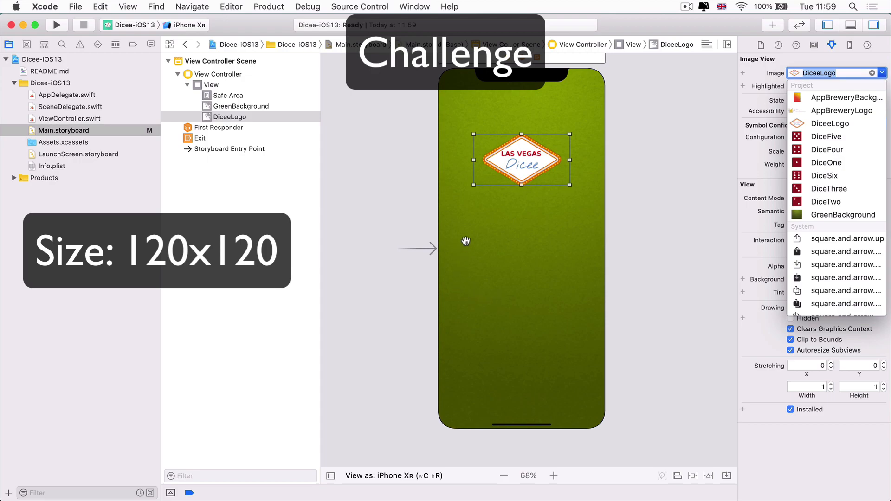
pyautogui.moveTo(690, 277)
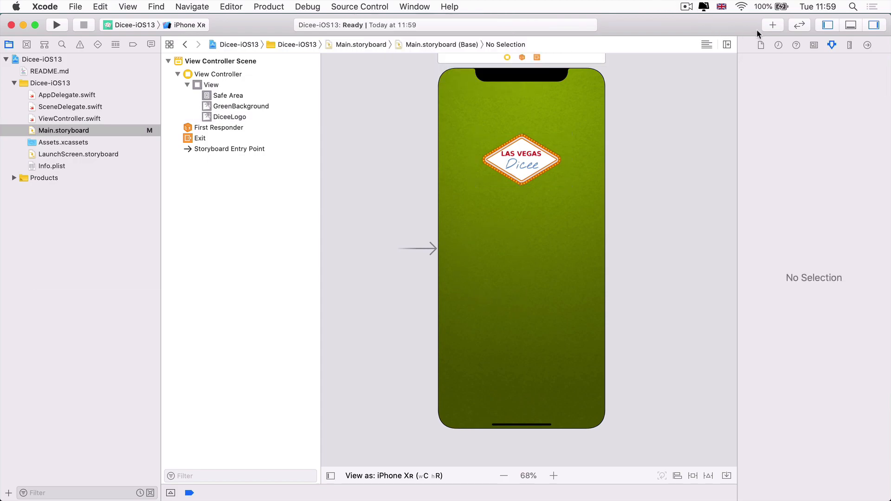
# Set the image view's Image to DiceOne with Content Mode Aspect Fit.
pyautogui.click(773, 24)
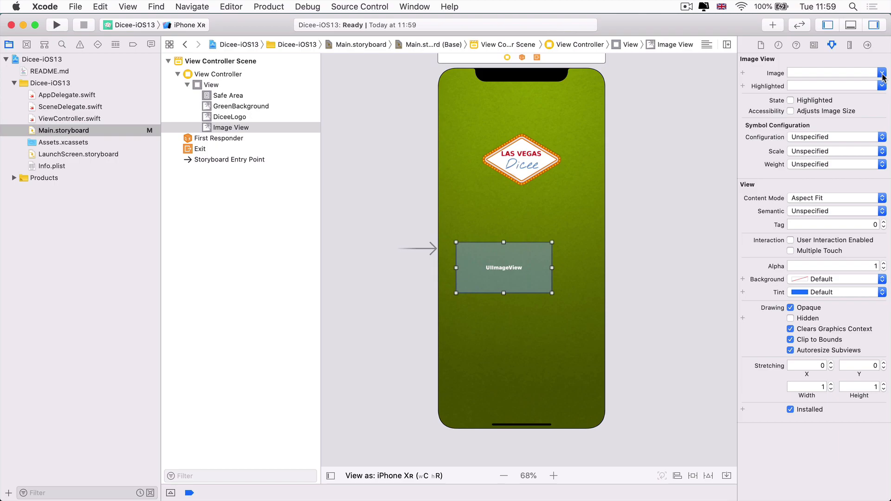
pyautogui.click(881, 72)
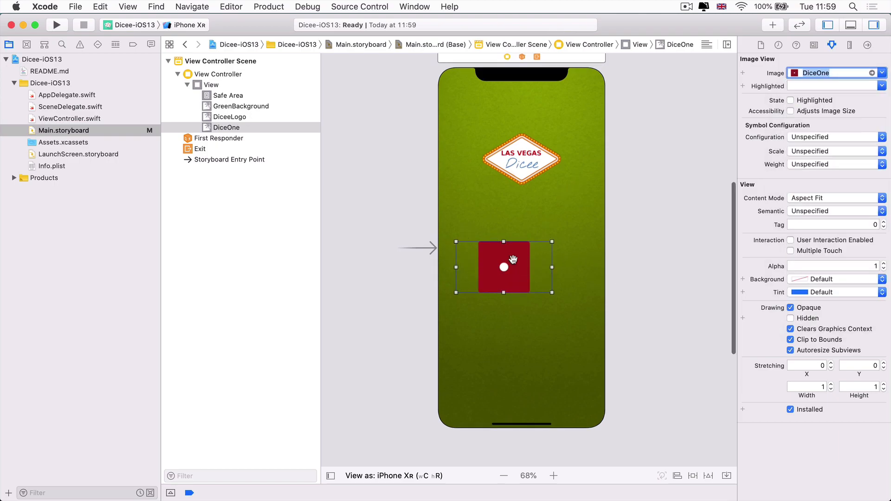
pyautogui.moveTo(543, 284)
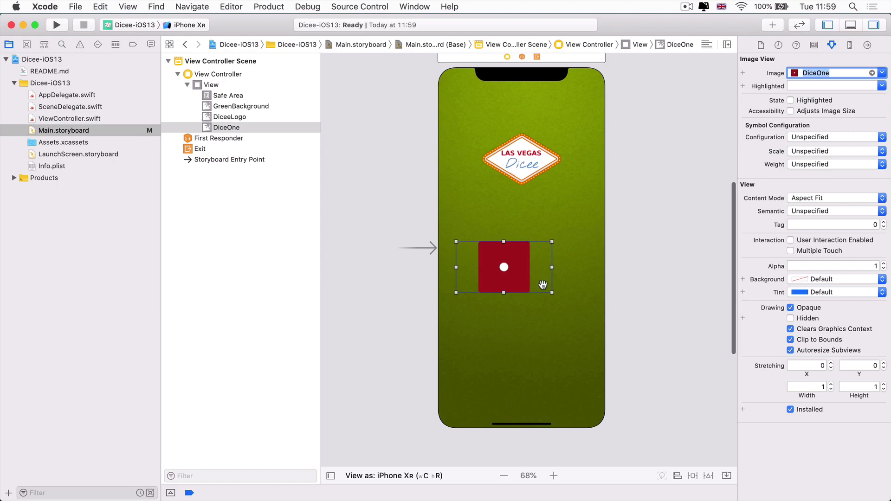
pyautogui.moveTo(460, 249)
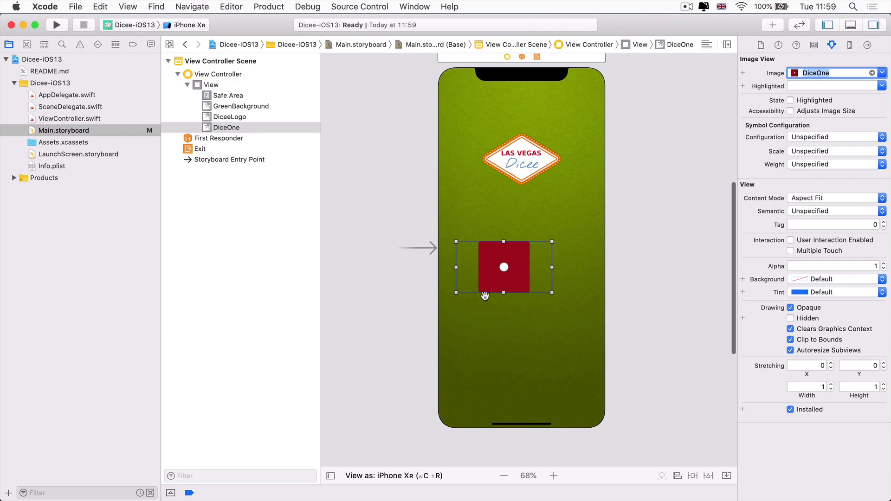
pyautogui.moveTo(451, 270)
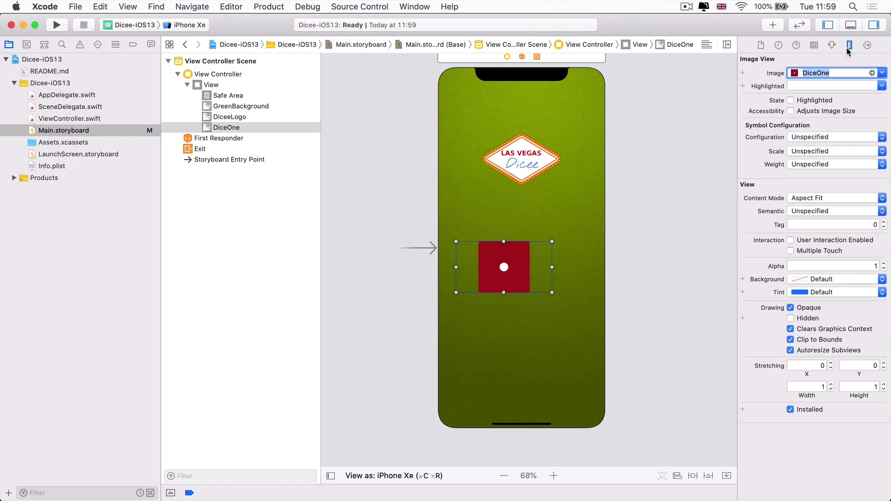
pyautogui.moveTo(688, 267)
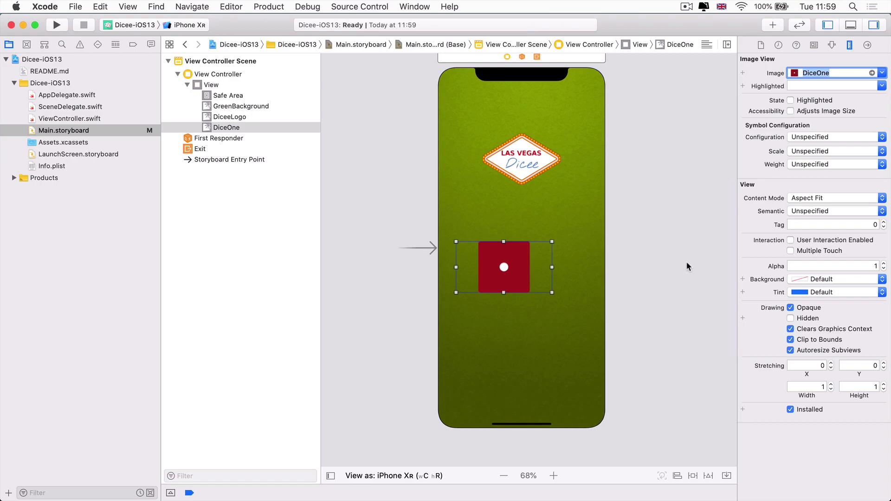
pyautogui.moveTo(516, 134)
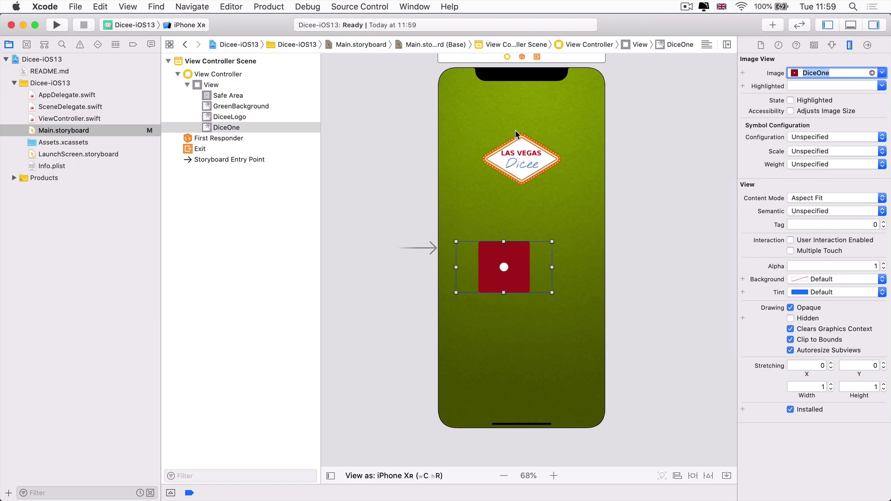
# Show the DiceOne image view's frame in the Size inspector (240 by 128 at x 43, y 432).
pyautogui.click(832, 45)
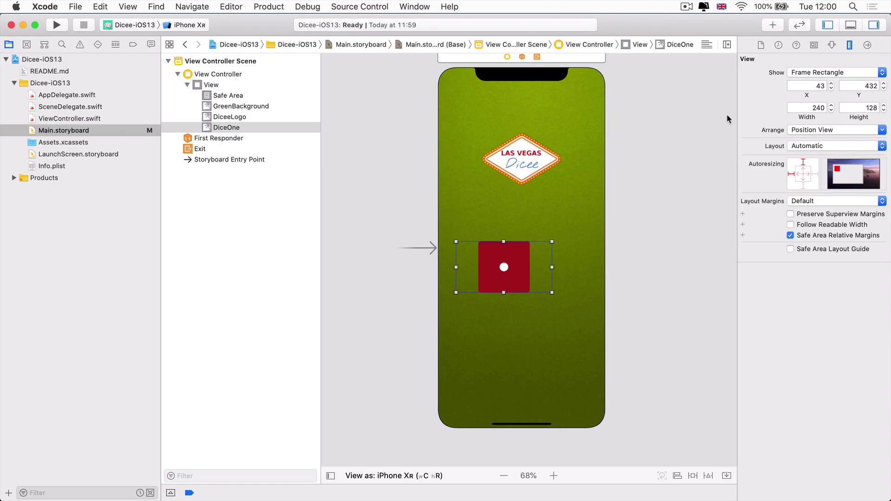
pyautogui.moveTo(780, 51)
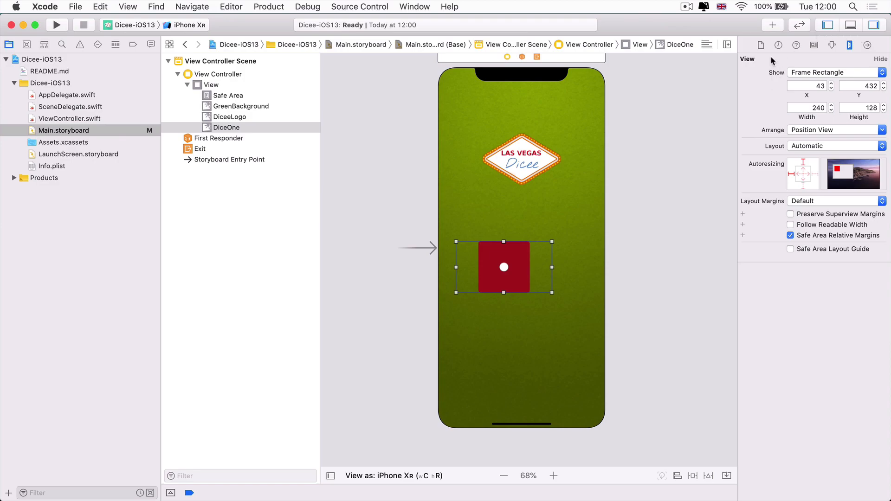
pyautogui.moveTo(807, 55)
pyautogui.write('120')
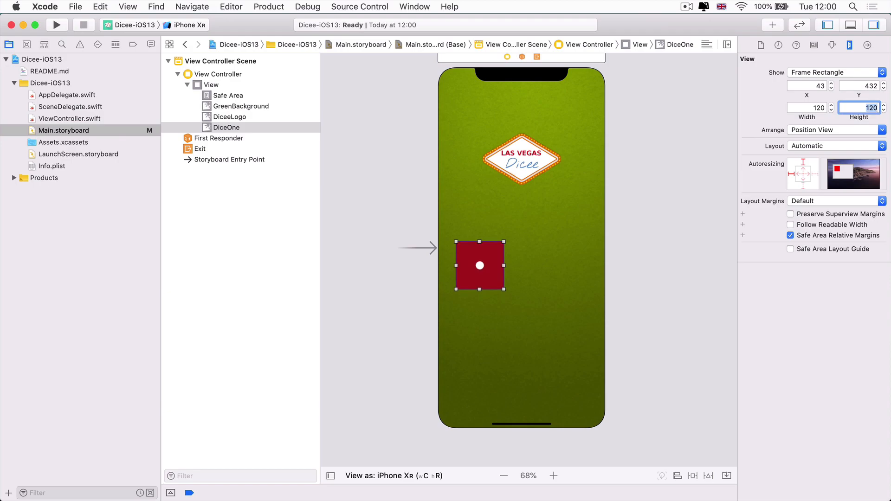
# Move the 120 by 120 DiceOne die to x 54, y 388 below the logo.
pyautogui.click(480, 266)
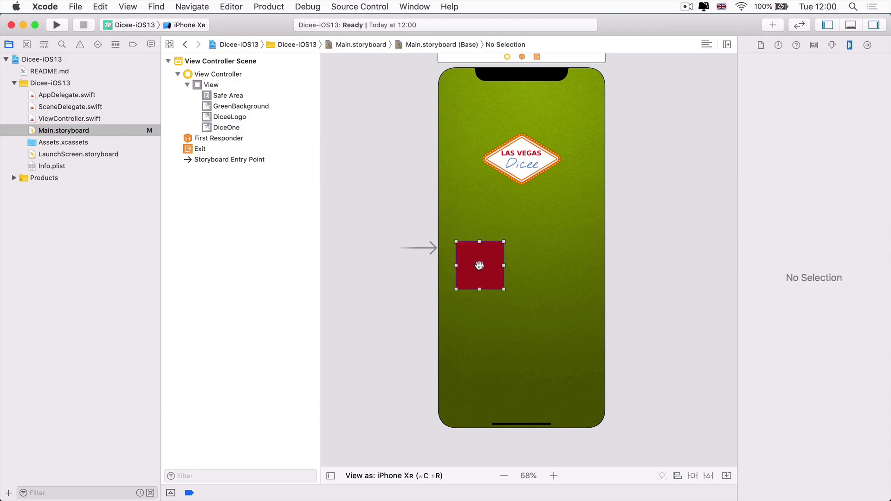
pyautogui.click(480, 266)
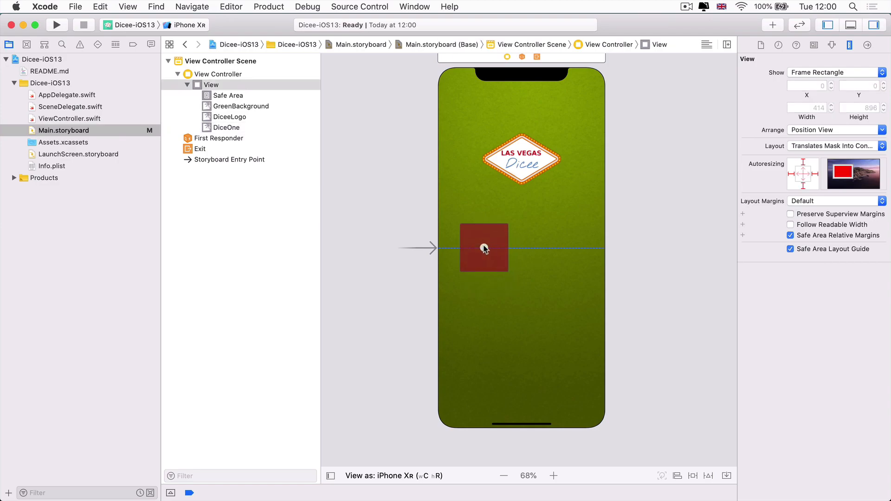
pyautogui.click(484, 248)
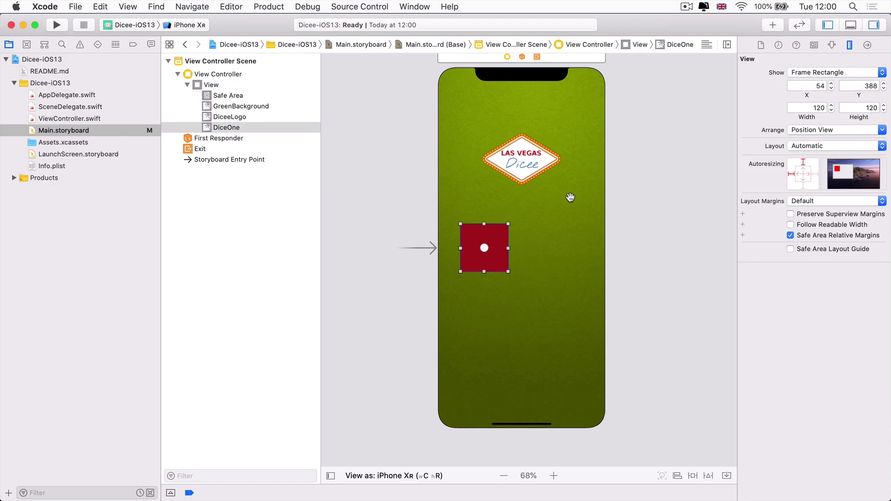
pyautogui.moveTo(514, 248)
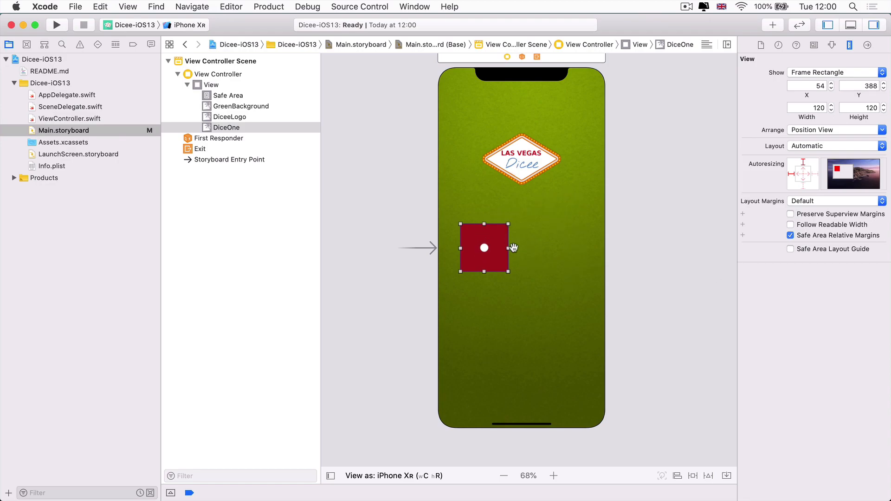
pyautogui.moveTo(490, 256)
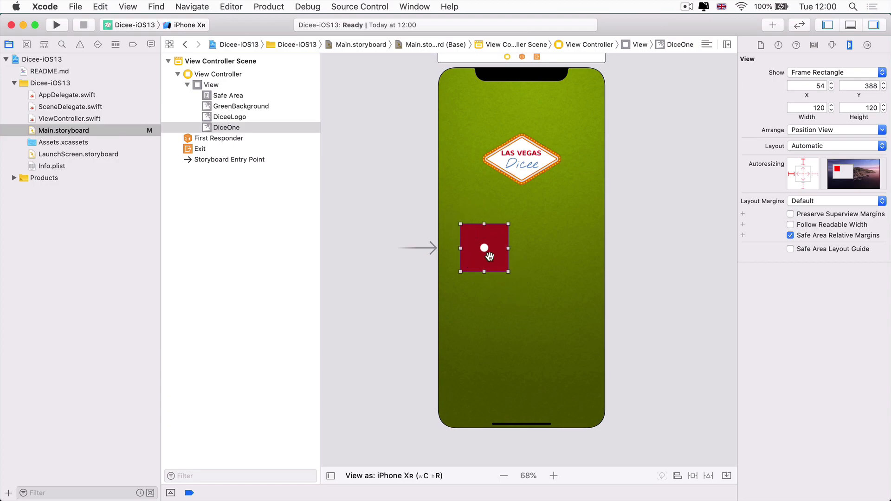
pyautogui.moveTo(502, 246)
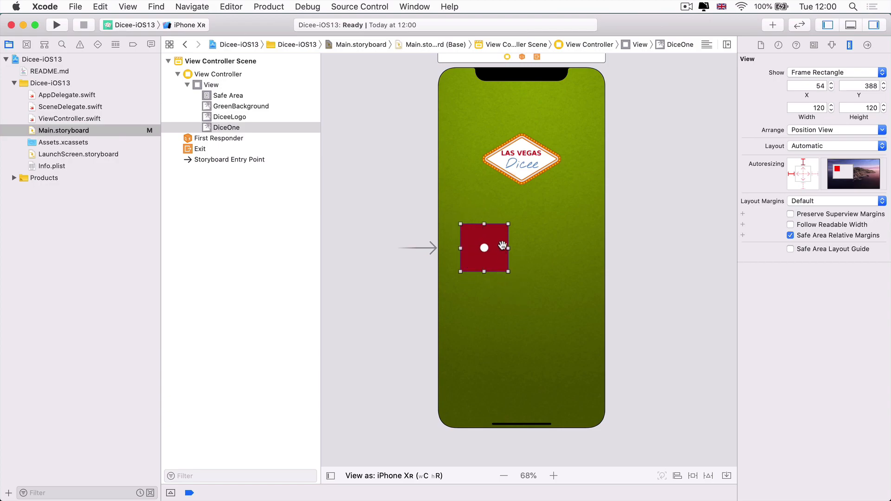
pyautogui.moveTo(548, 228)
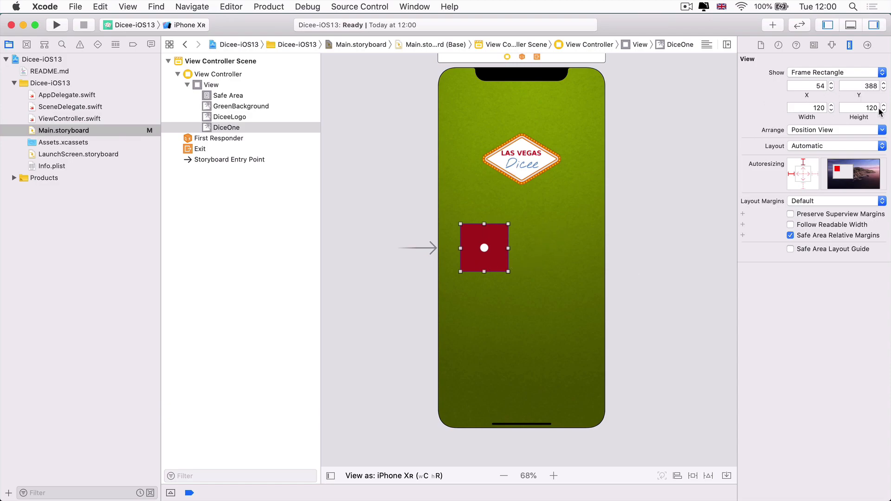
pyautogui.moveTo(725, 277)
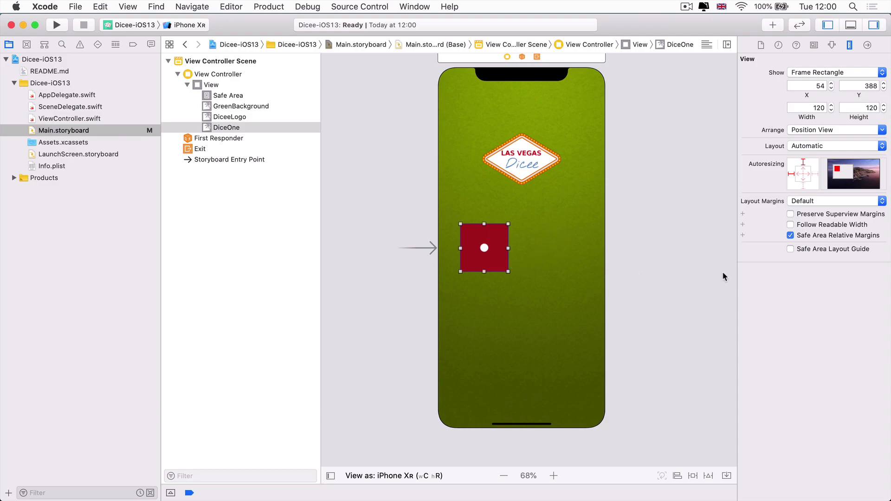
pyautogui.moveTo(505, 237)
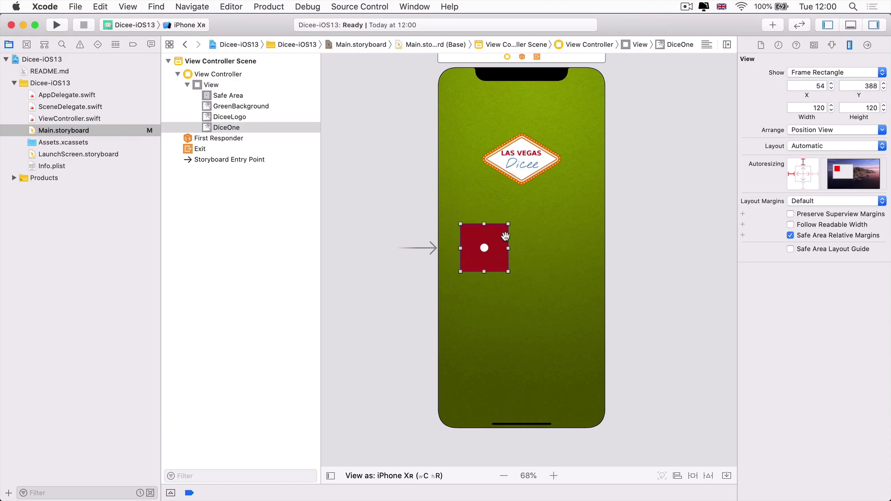
pyautogui.moveTo(554, 252)
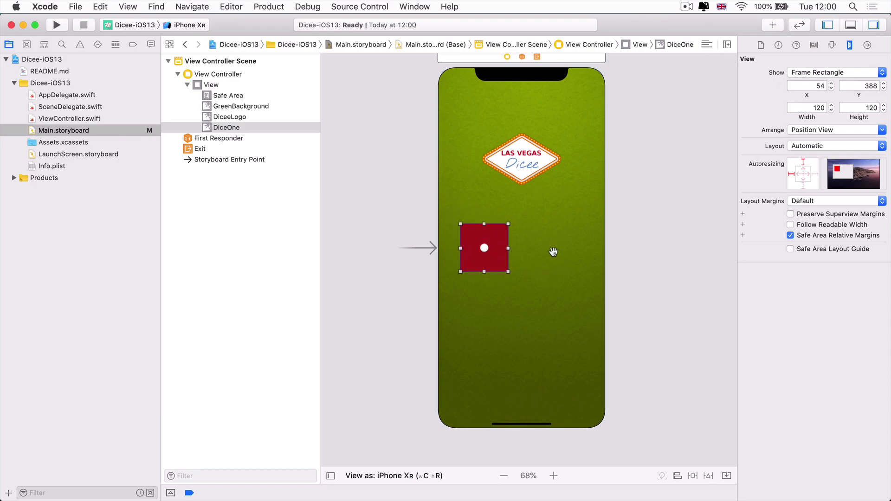
pyautogui.moveTo(492, 250)
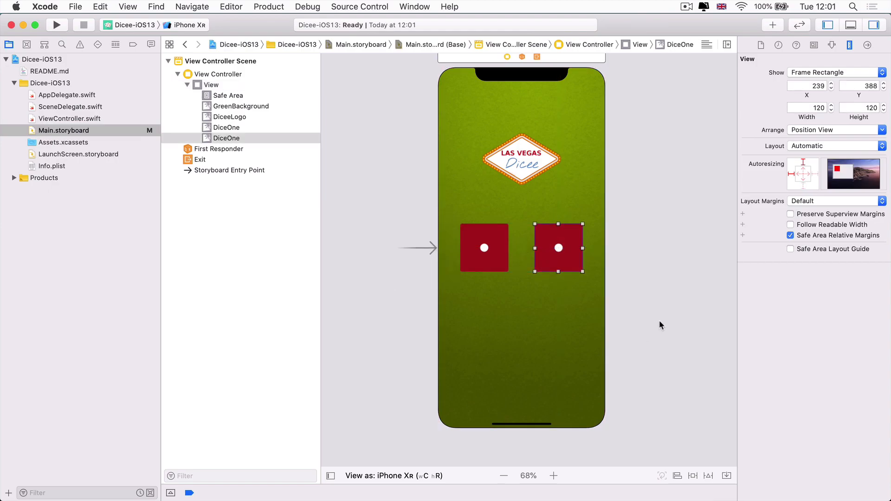
pyautogui.moveTo(498, 234)
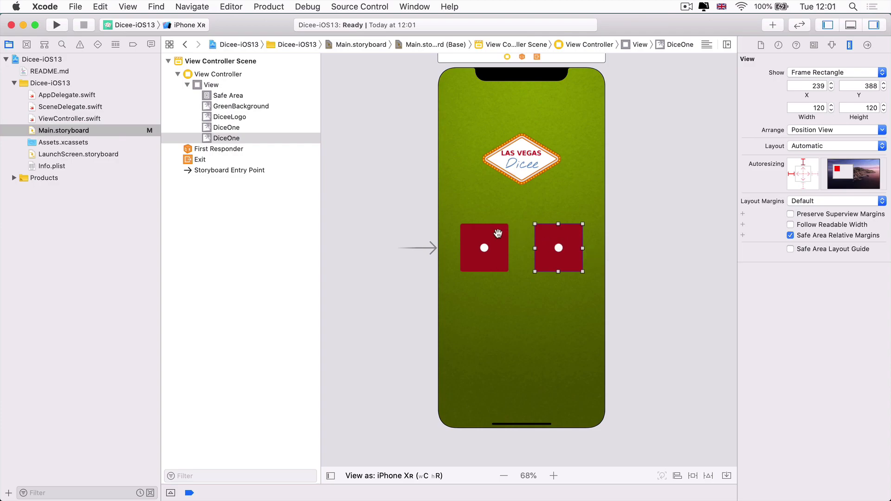
pyautogui.moveTo(460, 245)
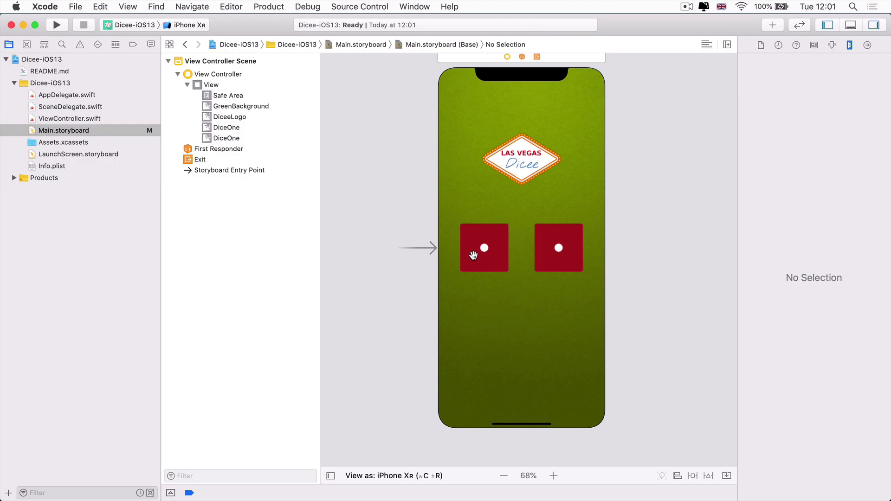
pyautogui.moveTo(665, 264)
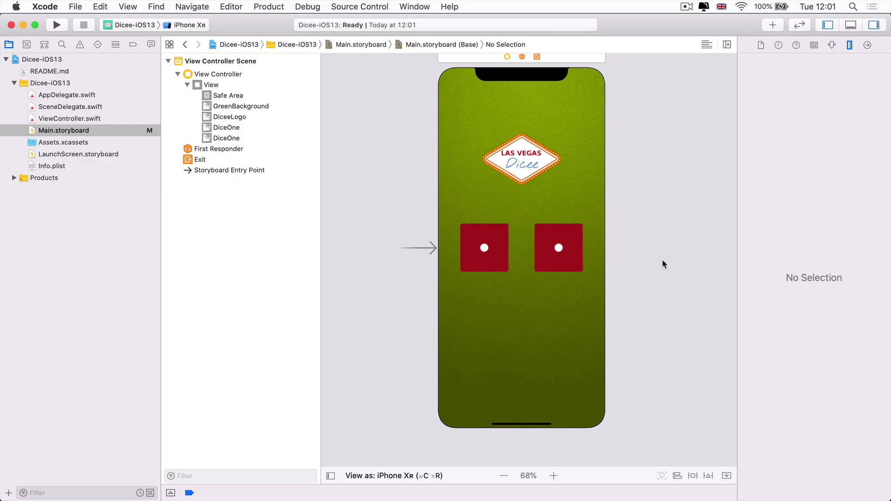
pyautogui.click(227, 128)
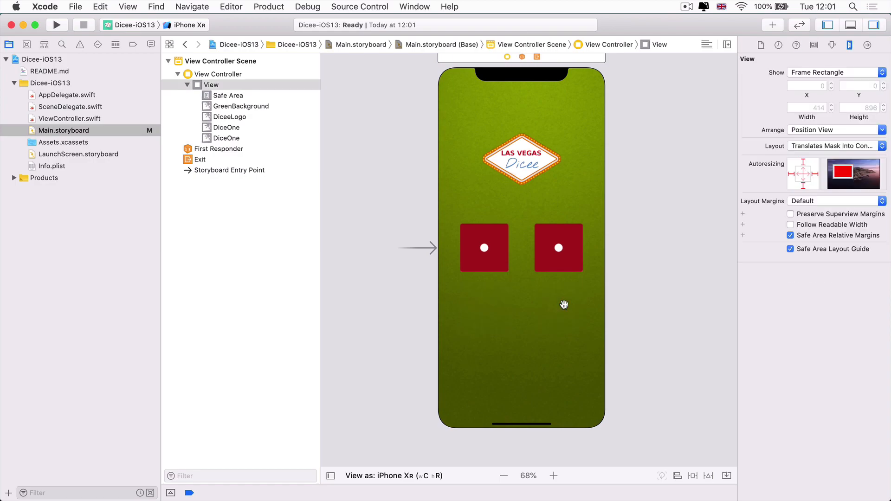
pyautogui.moveTo(564, 304)
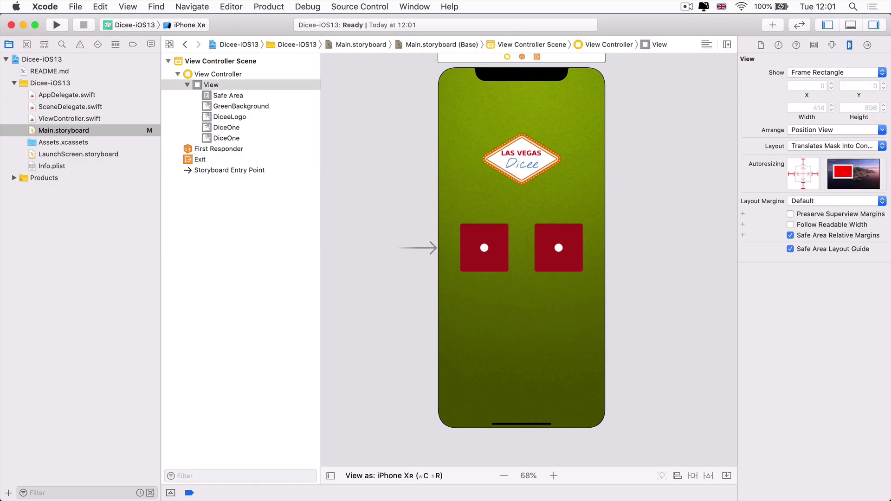
pyautogui.moveTo(552, 484)
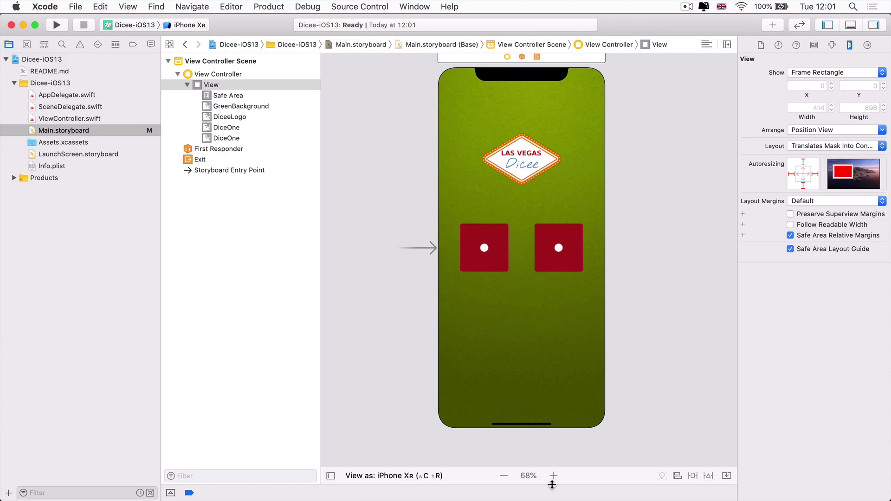
pyautogui.moveTo(614, 166)
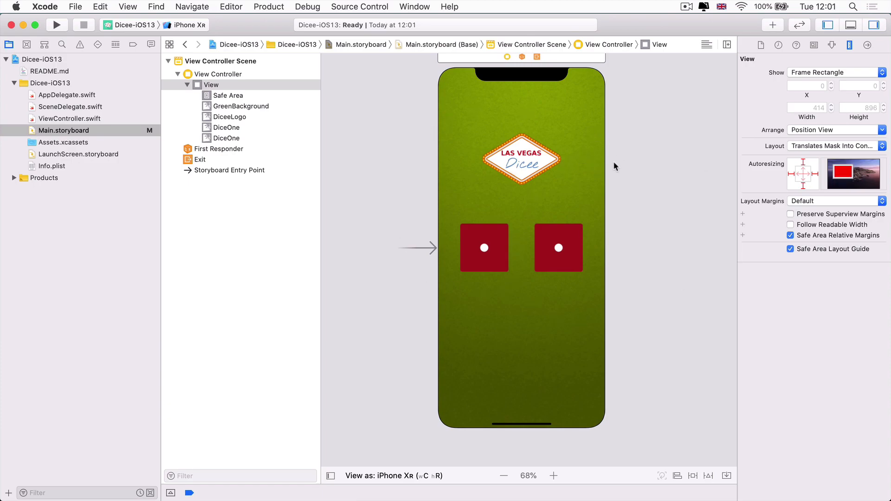
pyautogui.moveTo(756, 30)
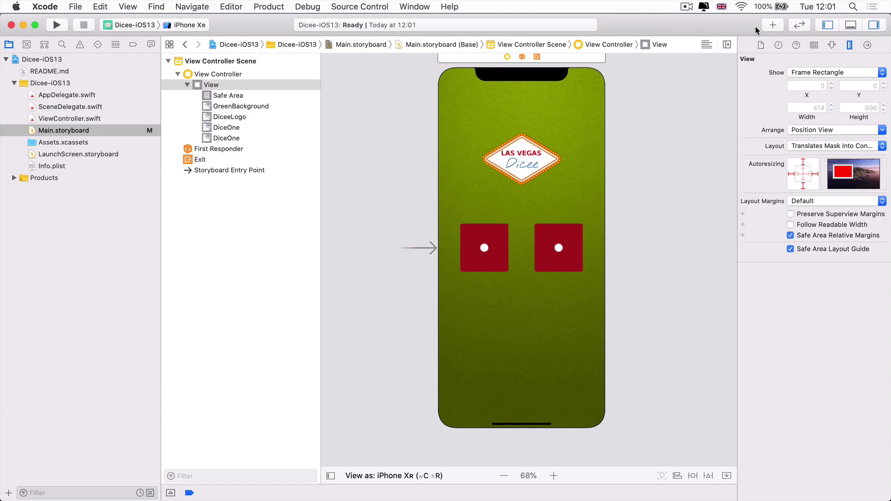
# Add a Button from the Library below the two dice (46 by 30 at x 184, y 658).
pyautogui.click(772, 25)
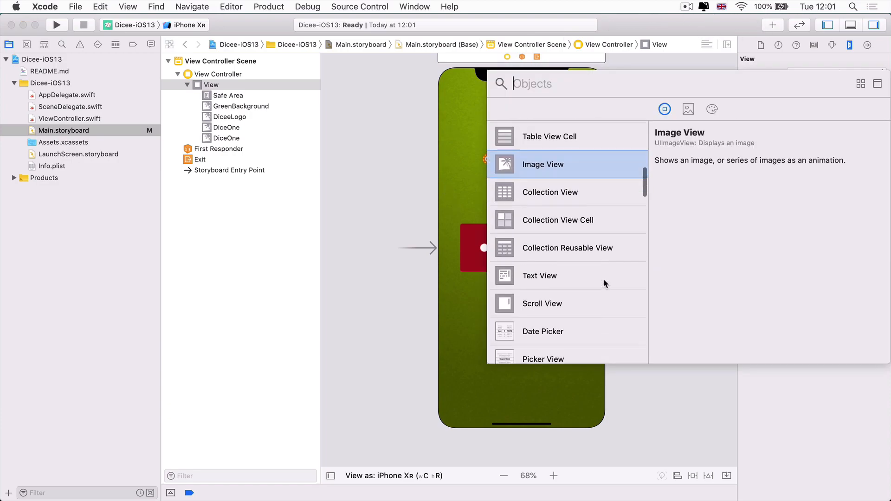
pyautogui.write('but')
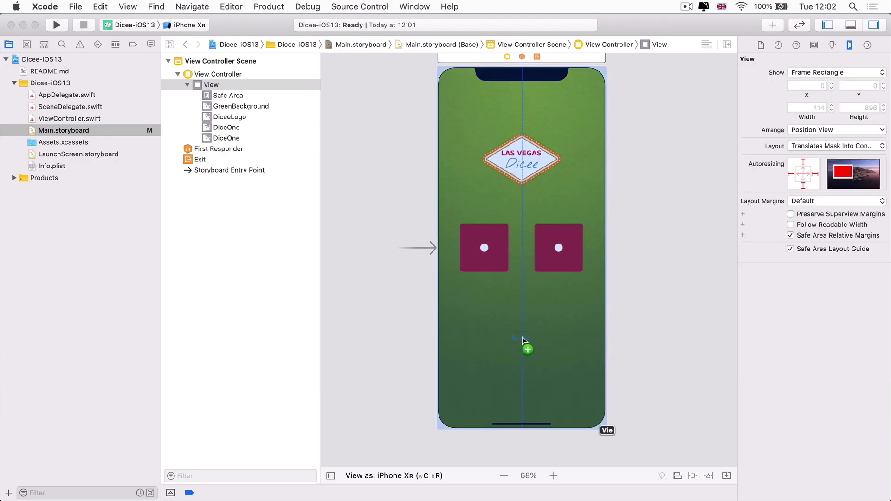
pyautogui.click(527, 357)
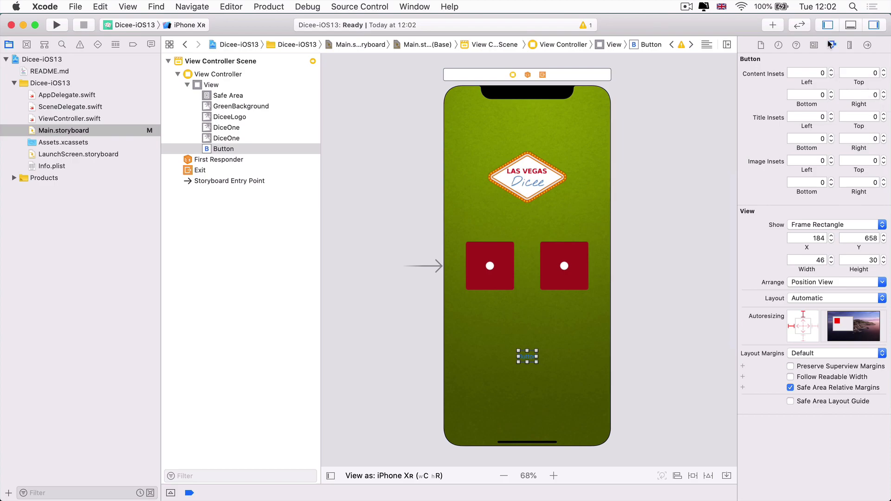
# Change the button's Title from 'Button' to 'Roll'.
pyautogui.click(832, 45)
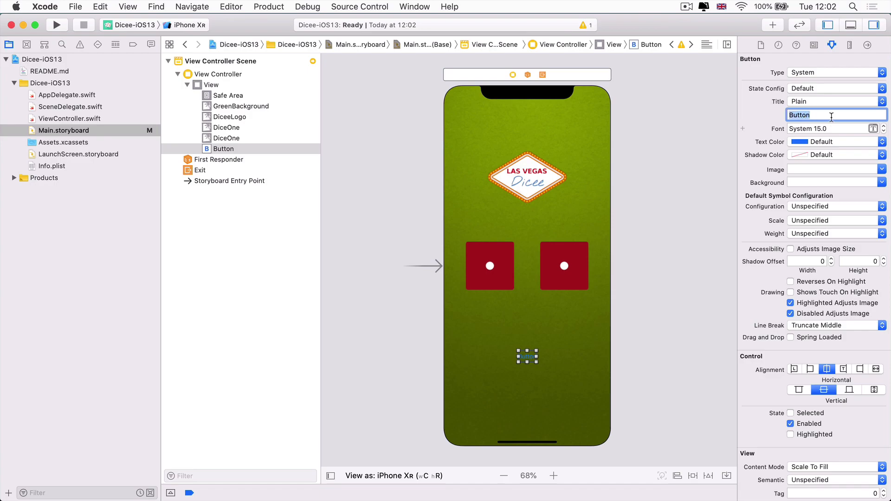
pyautogui.write('Roll')
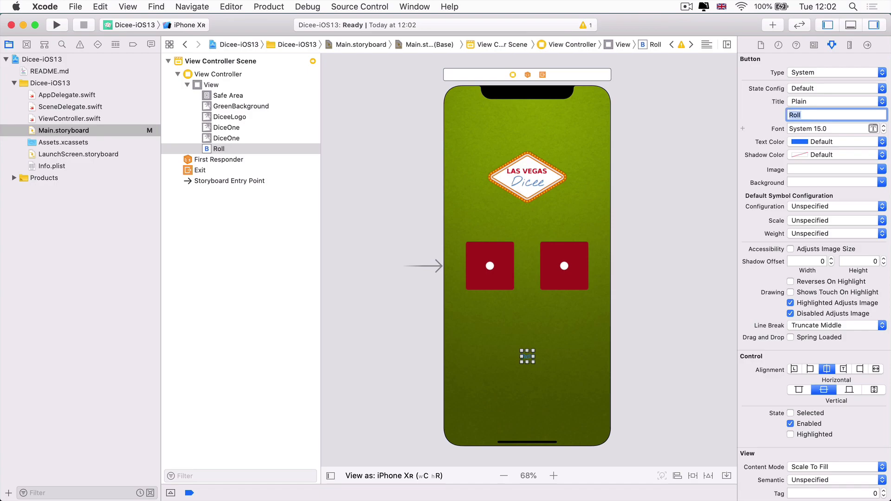
pyautogui.moveTo(528, 357)
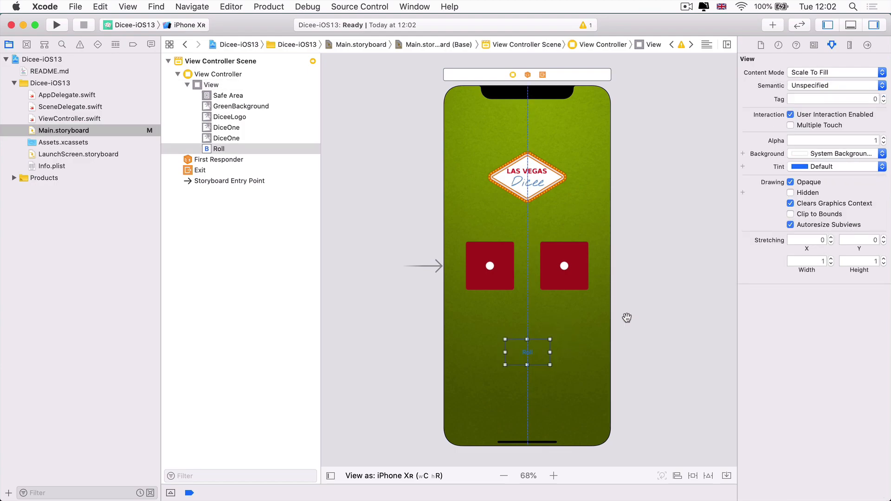
# Set the Roll button's title font size to 30 points.
pyautogui.click(527, 353)
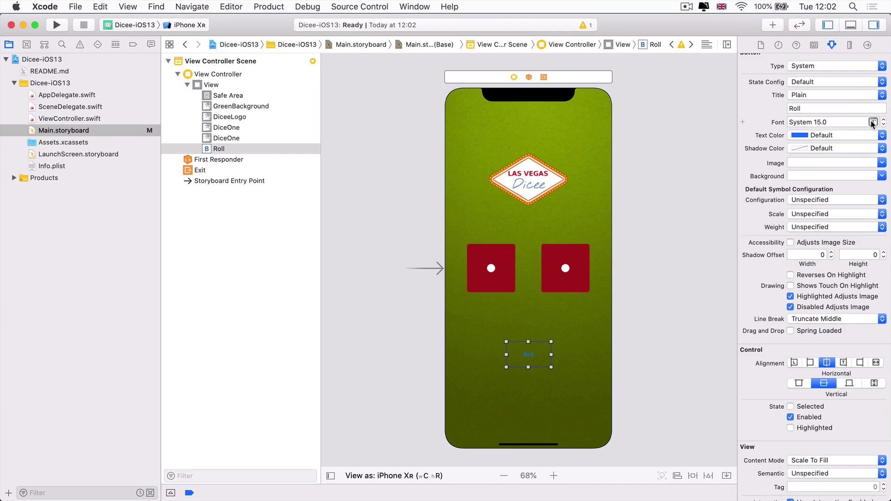
pyautogui.click(875, 122)
pyautogui.write('30')
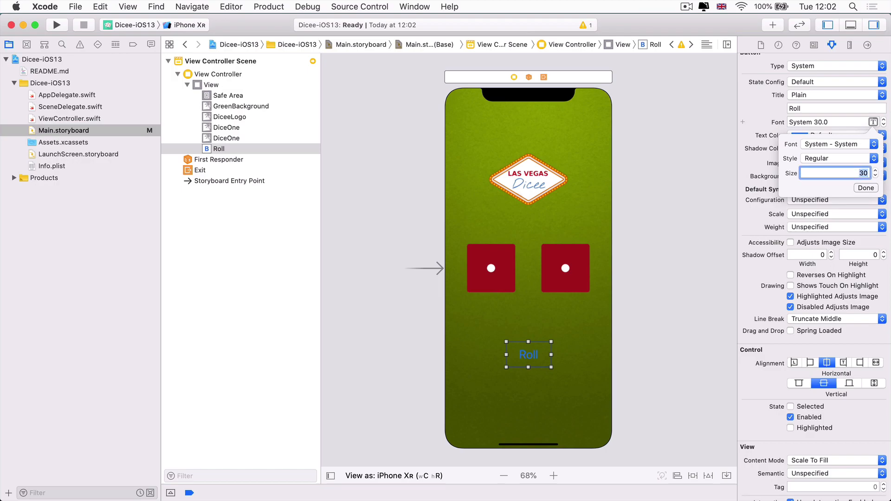
pyautogui.moveTo(510, 357)
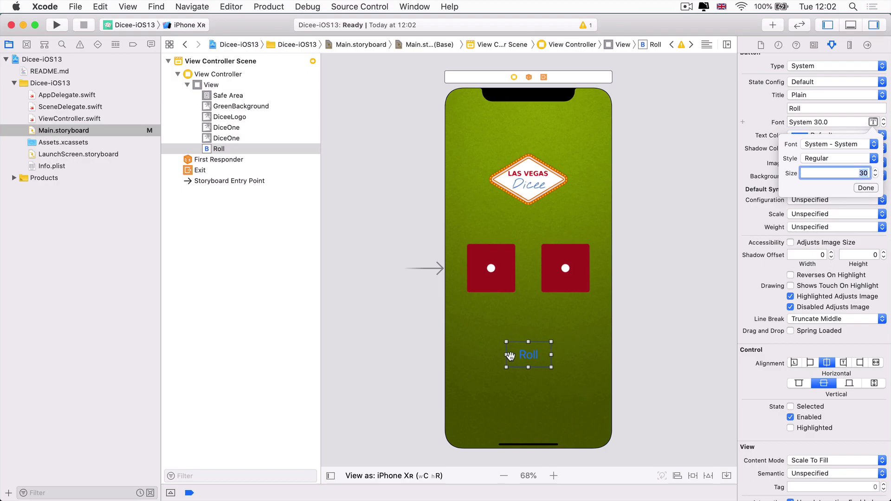
pyautogui.moveTo(827, 183)
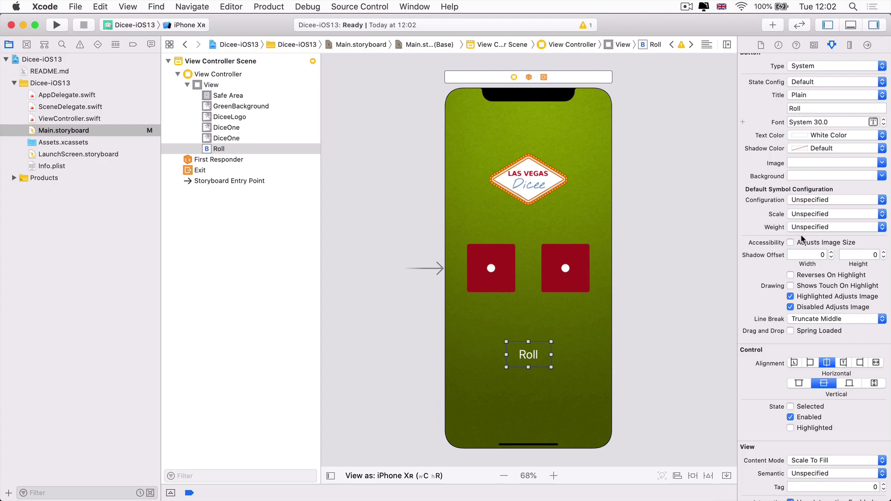
# Set the Roll button's Background to a custom dark red matching the dice.
pyautogui.scroll(-3)
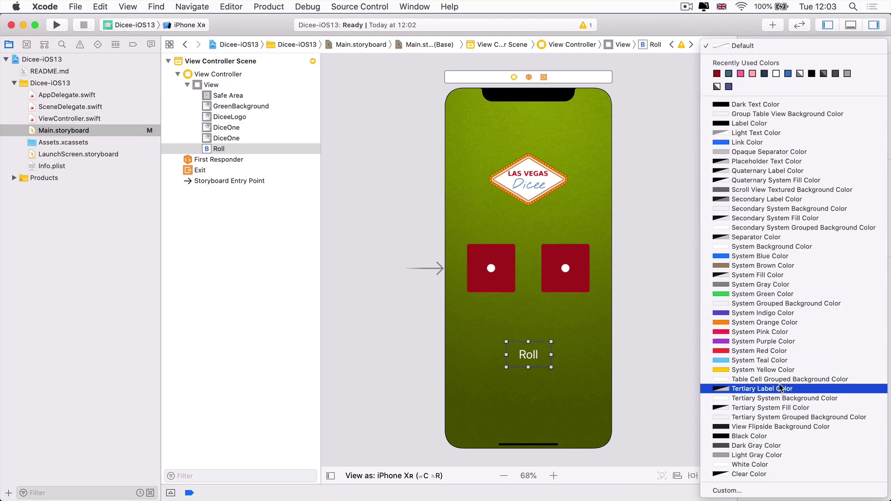
pyautogui.moveTo(762, 332)
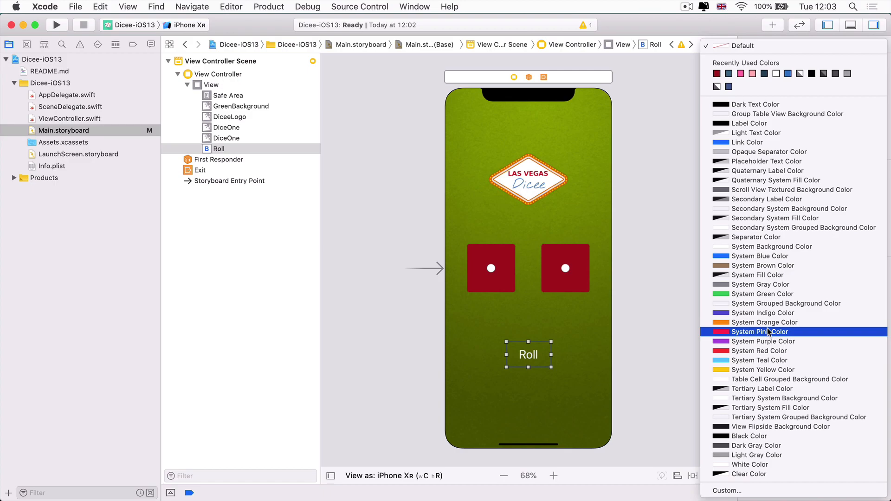
pyautogui.moveTo(740, 369)
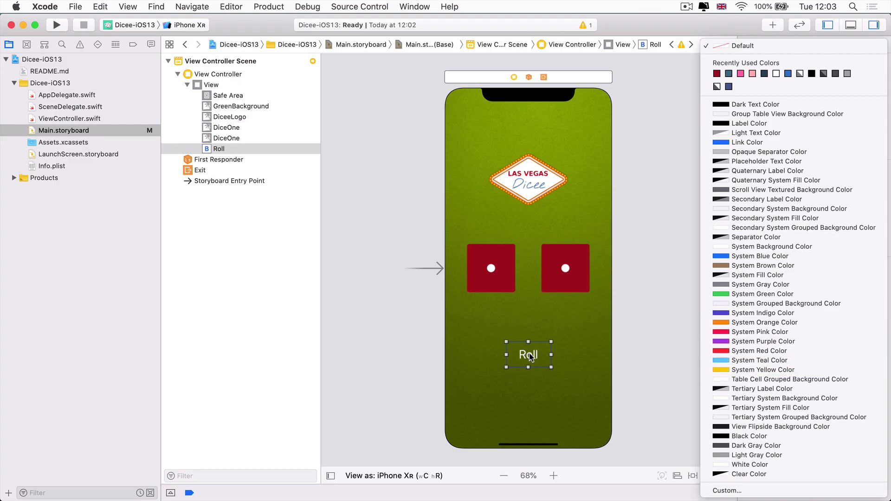
pyautogui.moveTo(496, 270)
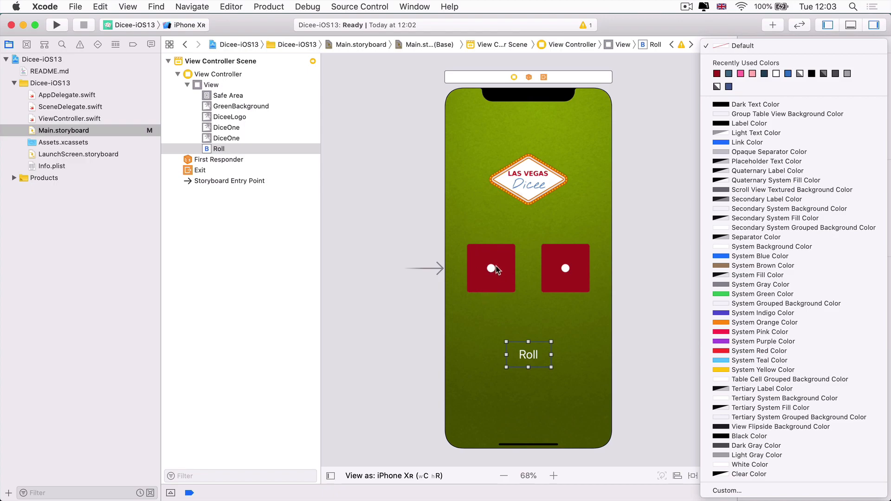
pyautogui.moveTo(749, 436)
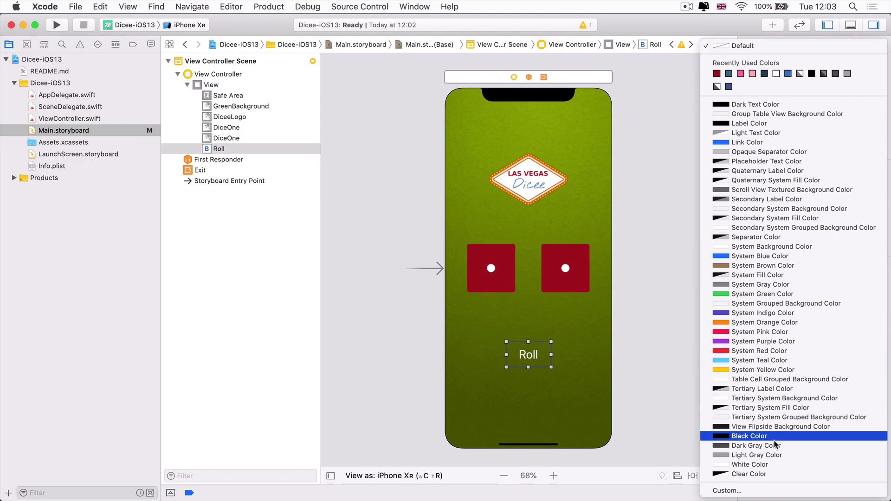
pyautogui.moveTo(741, 492)
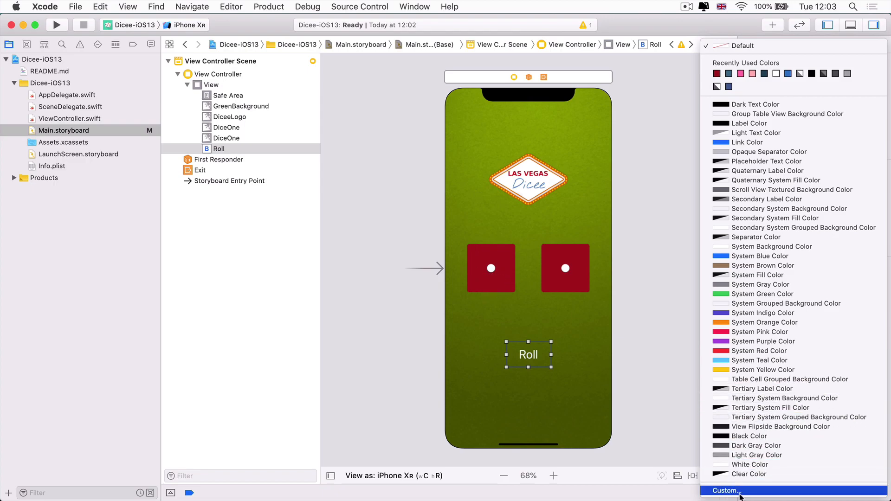
pyautogui.click(726, 490)
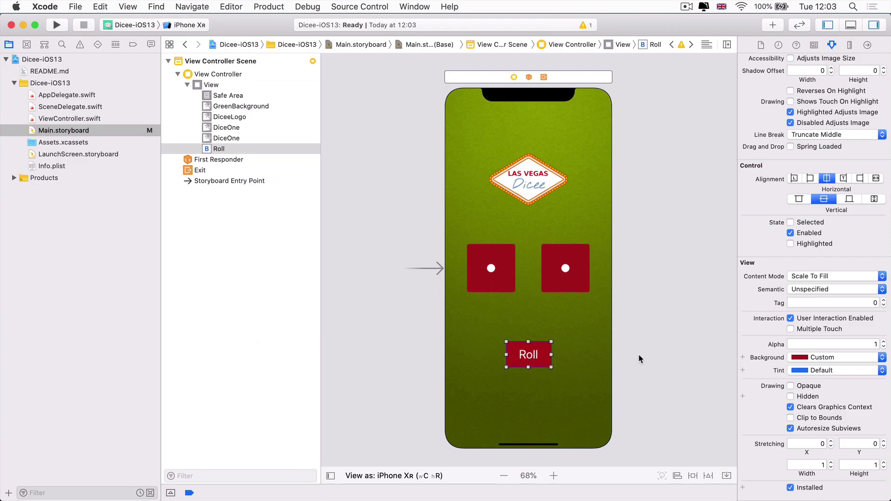
pyautogui.click(632, 238)
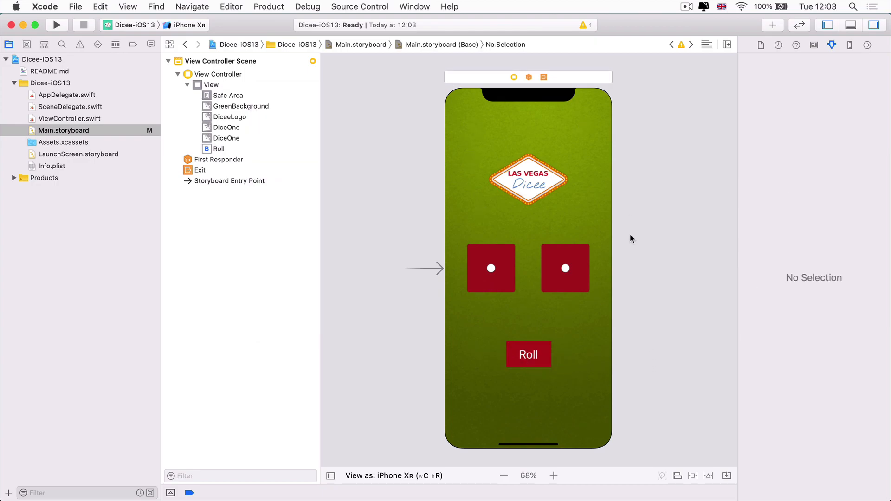
pyautogui.moveTo(687, 300)
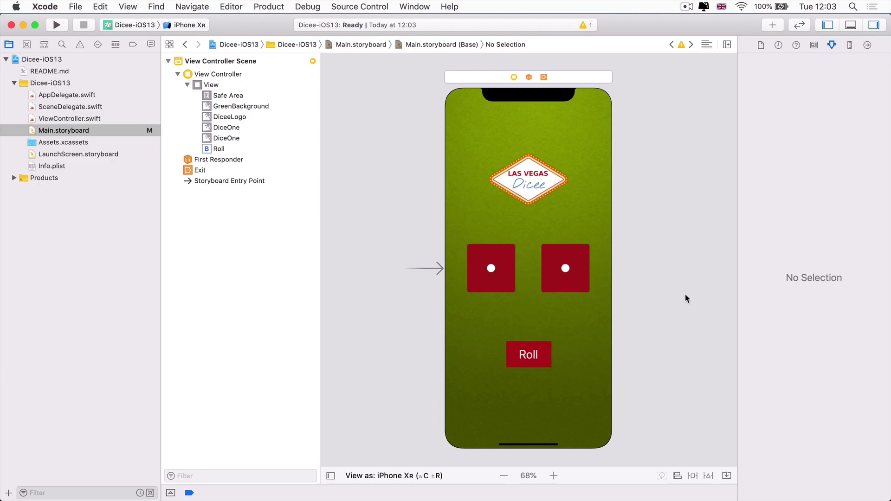
pyautogui.moveTo(687, 300)
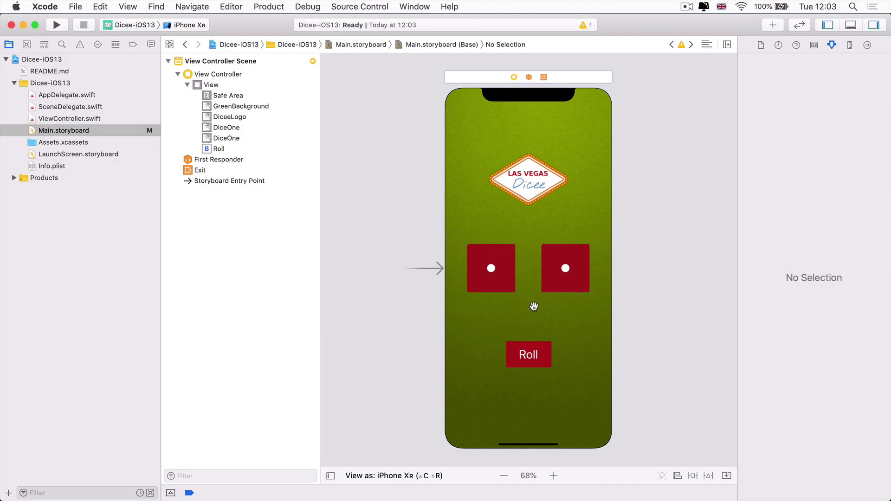
pyautogui.click(527, 355)
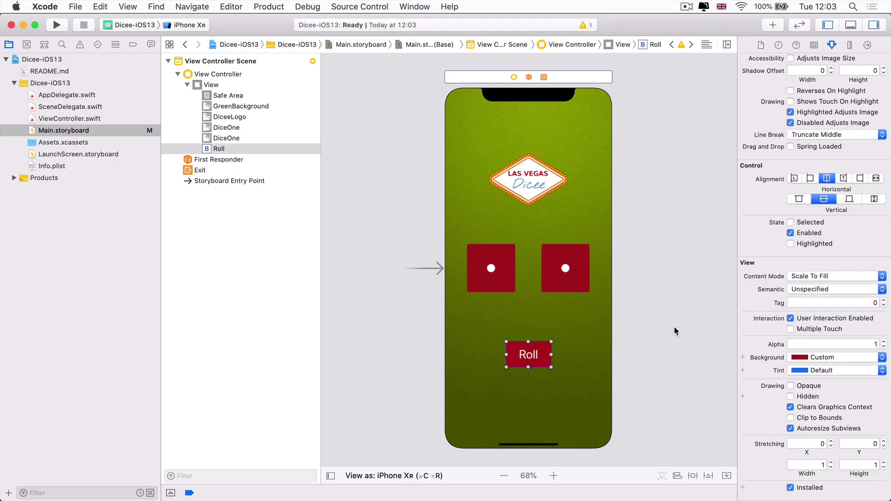
pyautogui.moveTo(492, 253)
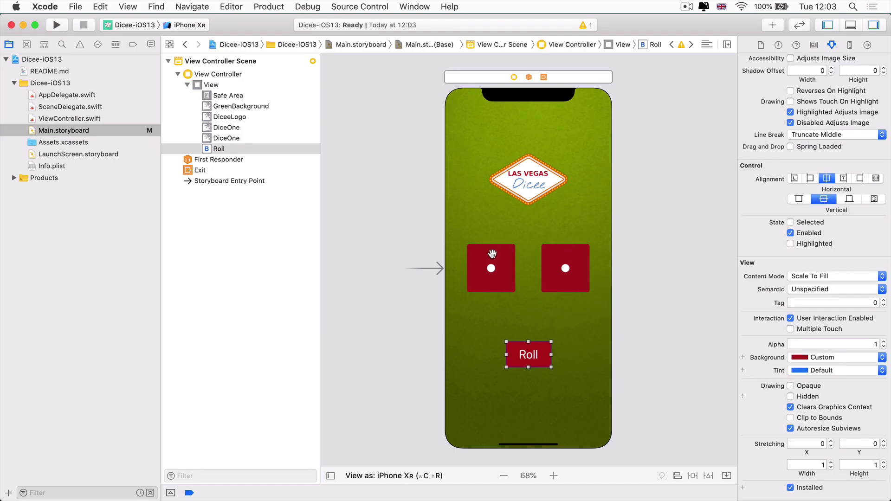
pyautogui.click(491, 268)
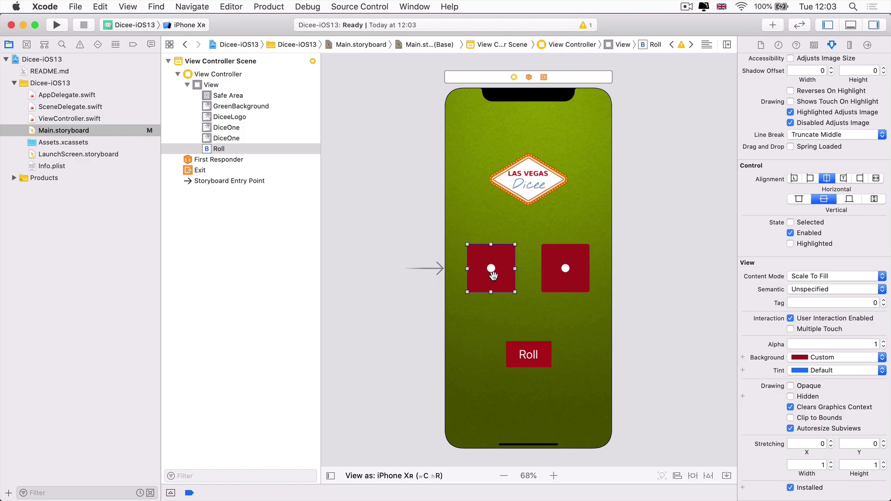
pyautogui.click(226, 128)
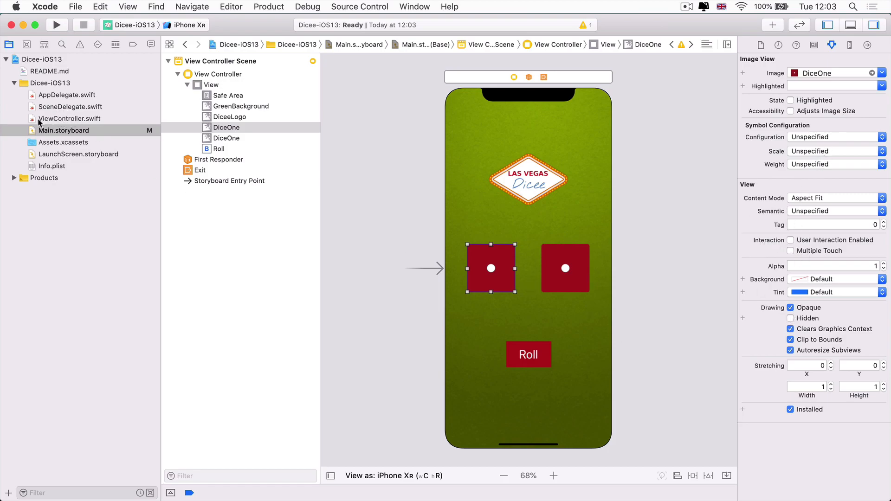
pyautogui.moveTo(514, 175)
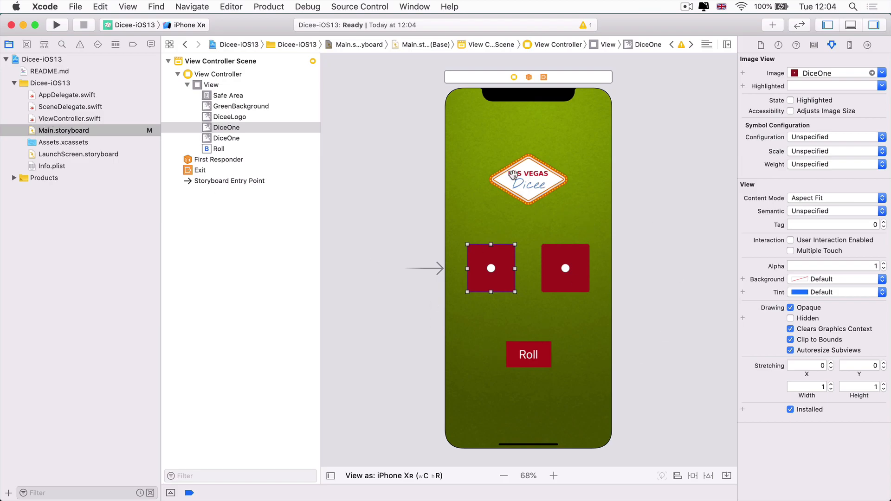
pyautogui.moveTo(627, 213)
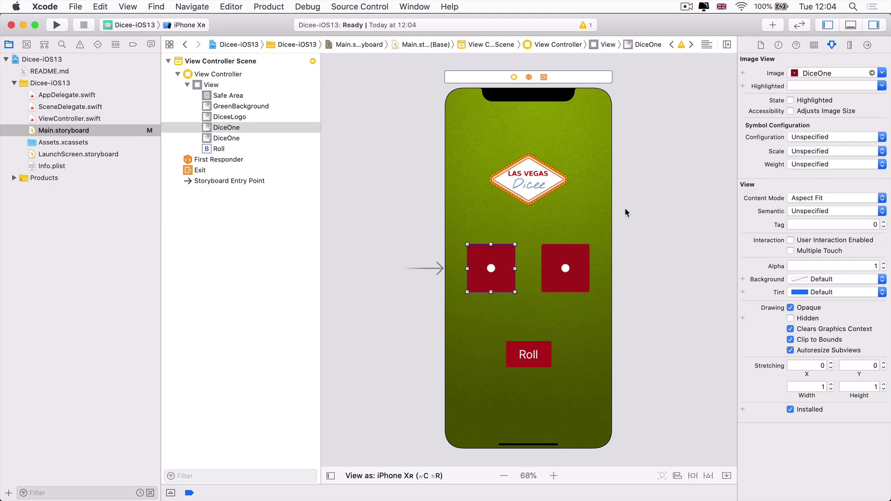